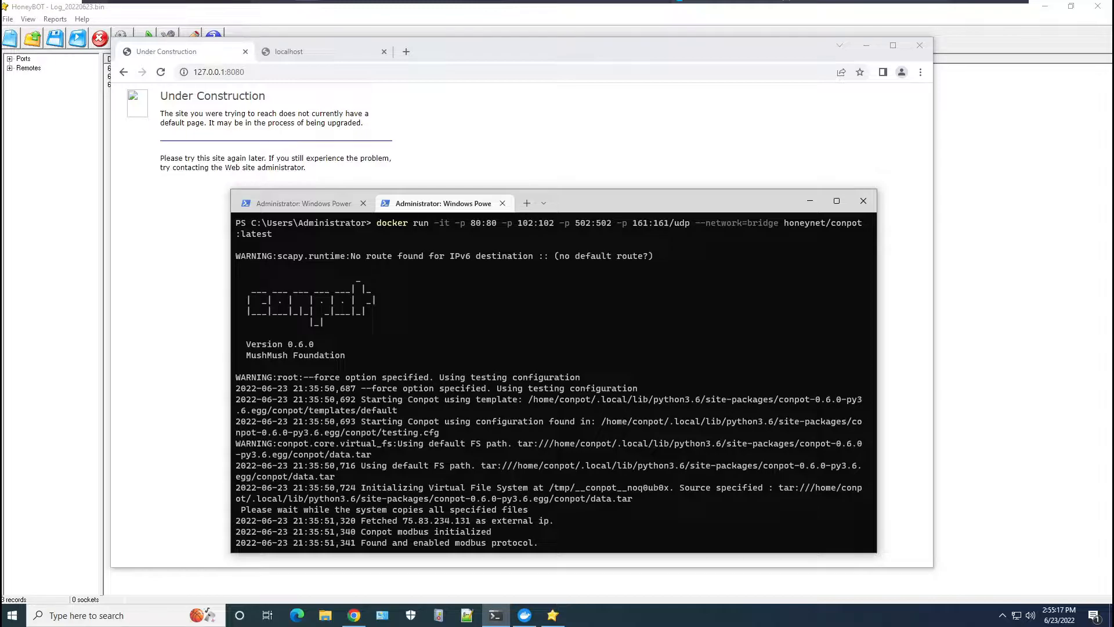
Step: Scroll past the Conpot docker console in PowerShell to show the 8080 Under Construction page
scroll("down", 3)
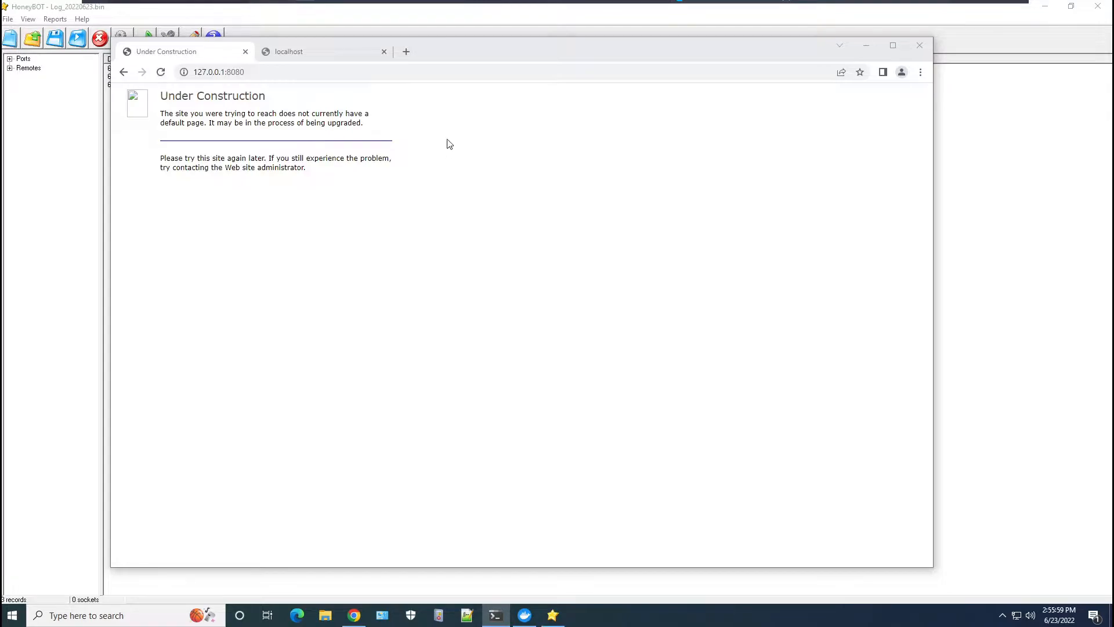
Step: Reload 127.0.0.1:8080 and bring up HoneyBOT's three logged TCP connections to port 8080
left_click(160, 72)
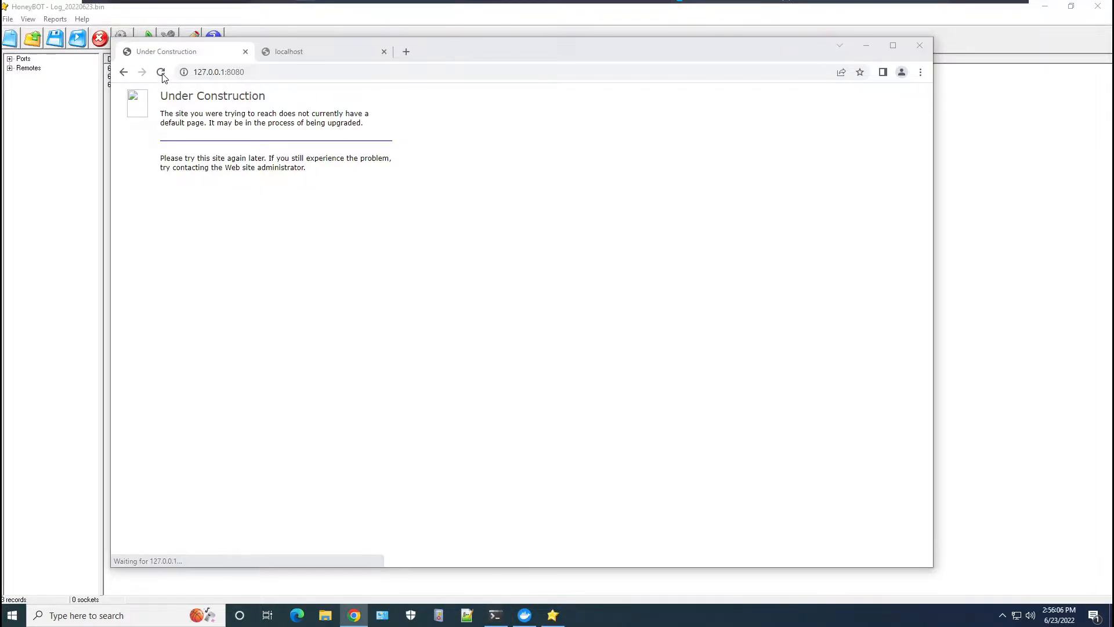
left_click(161, 72)
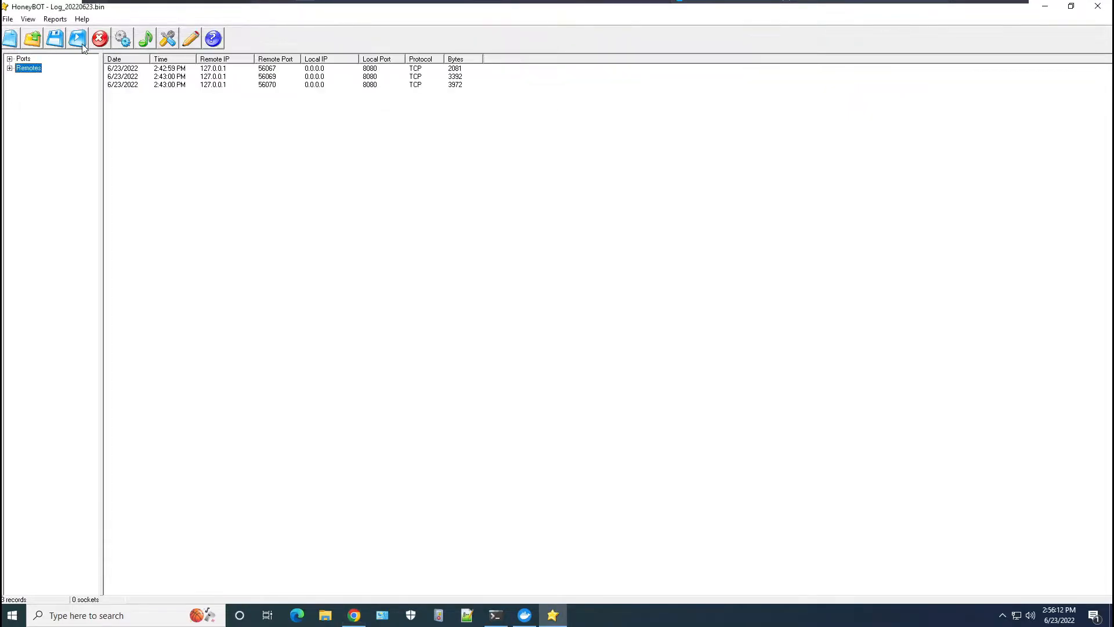
Step: Start the HoneyBOT listener on All adapters, then move to the Kali VM
left_click(77, 38)
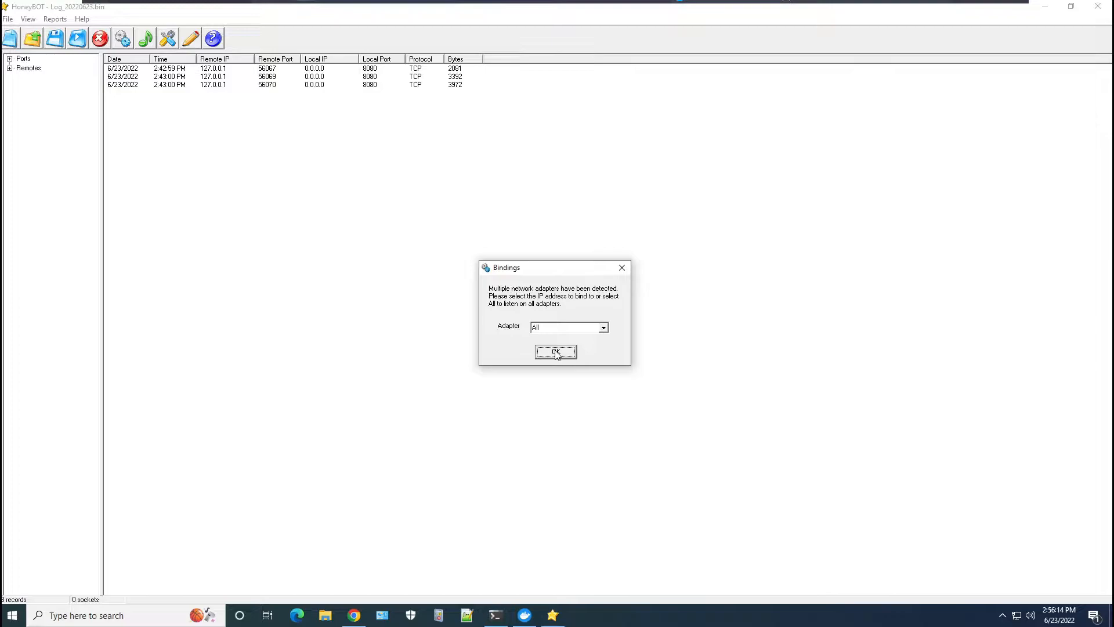
left_click(554, 352)
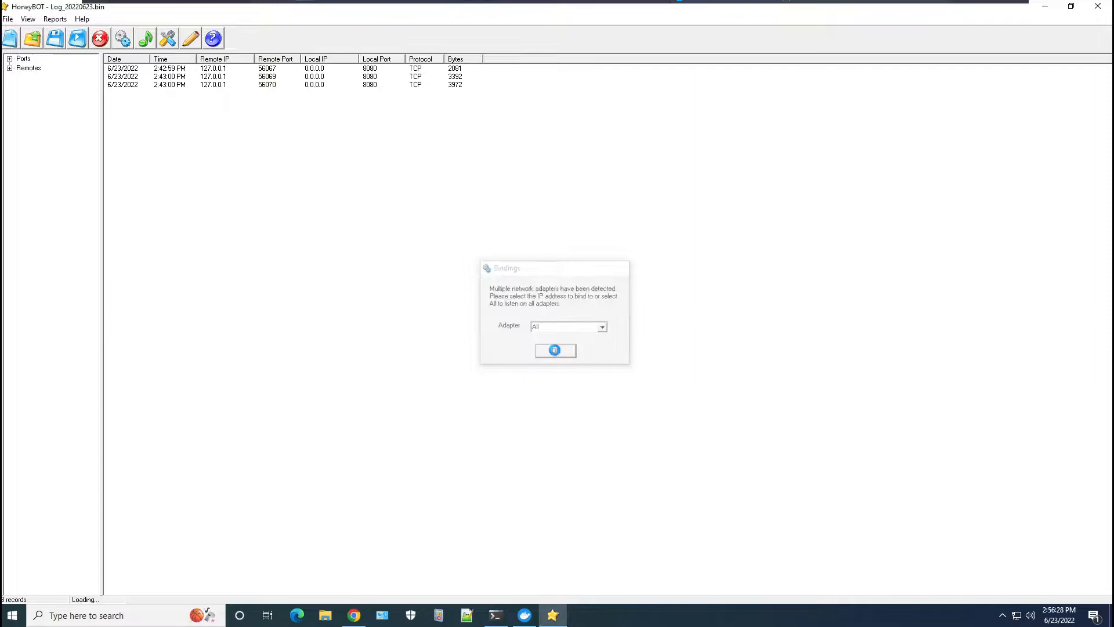
left_click(555, 349)
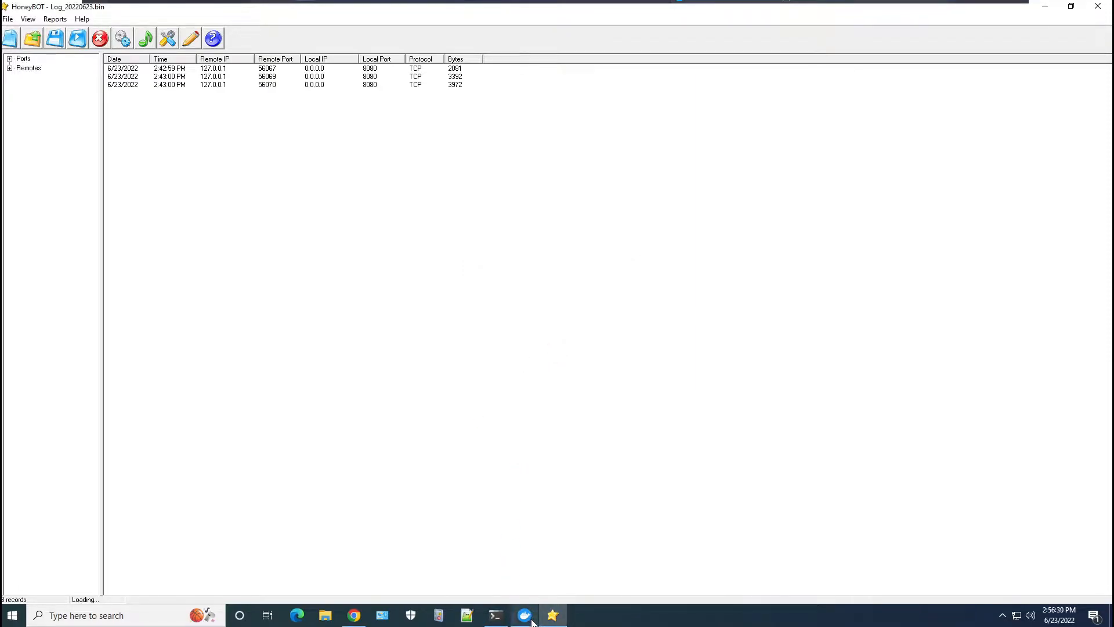
left_click(495, 615)
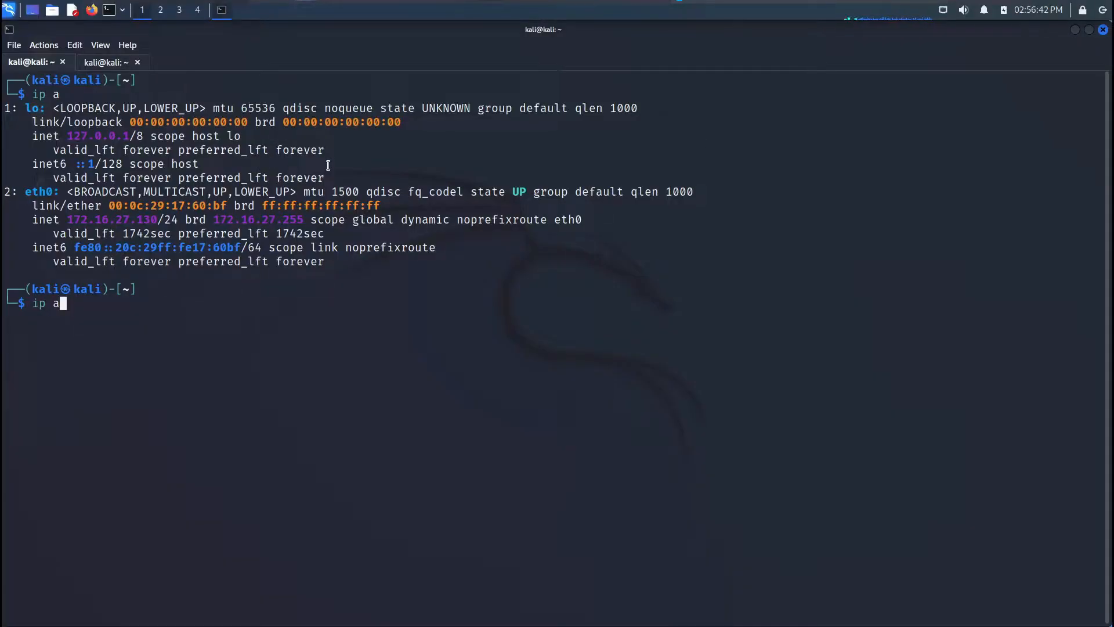
Step: Confirm Kali's eth0 is 172.16.27.130 and launch nmap -T4 -p- -A on 172.16.27.129
key("Return")
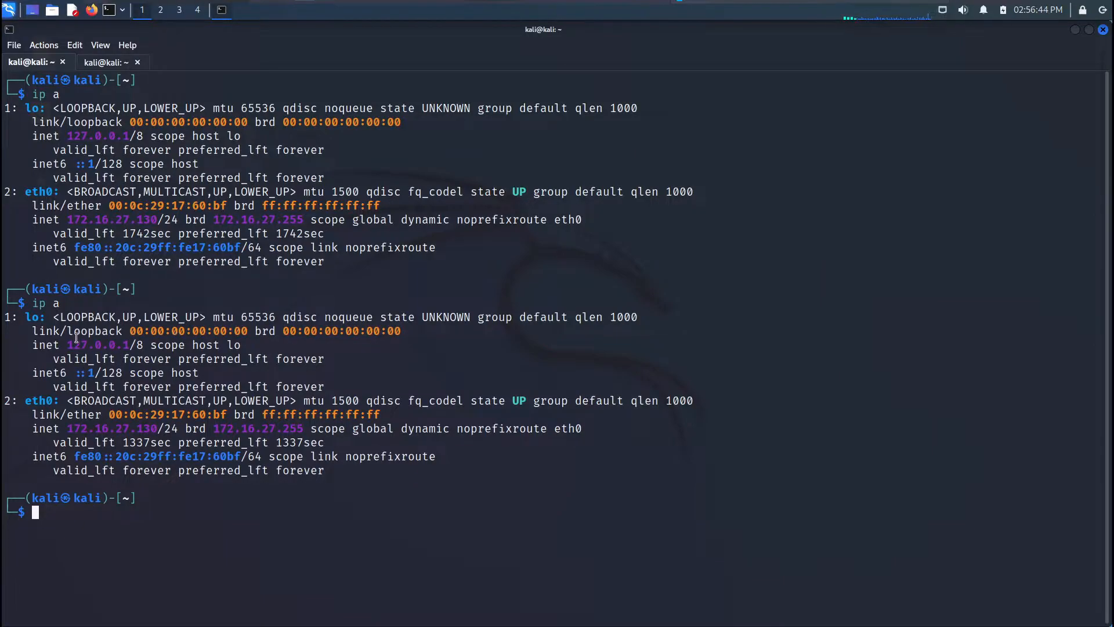
mouse_move(67, 429)
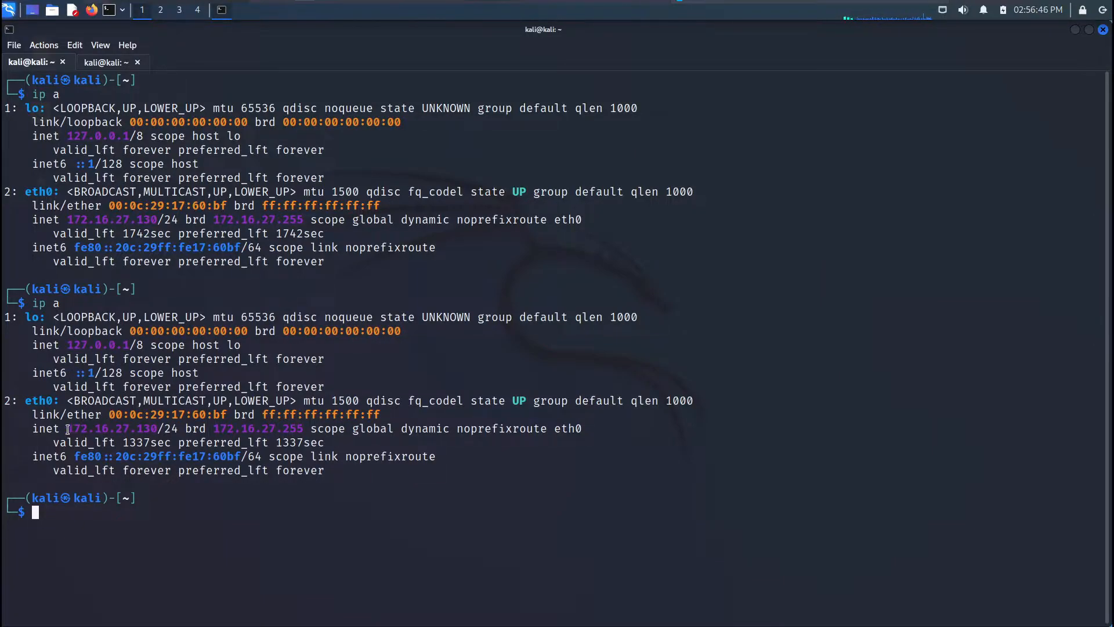
double_click(111, 428)
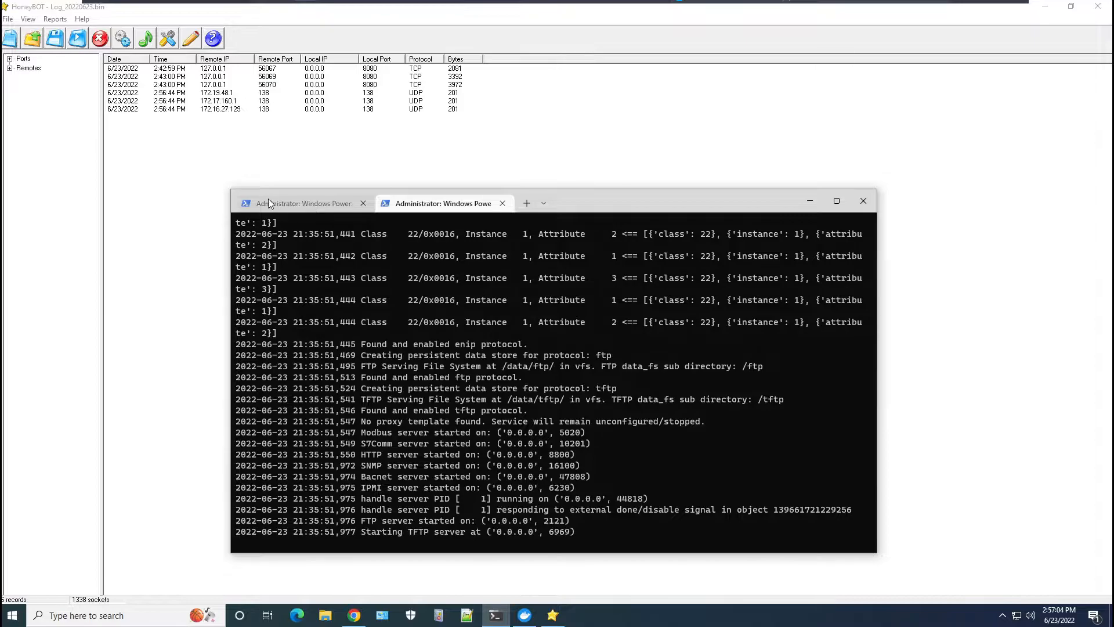
mouse_move(325, 206)
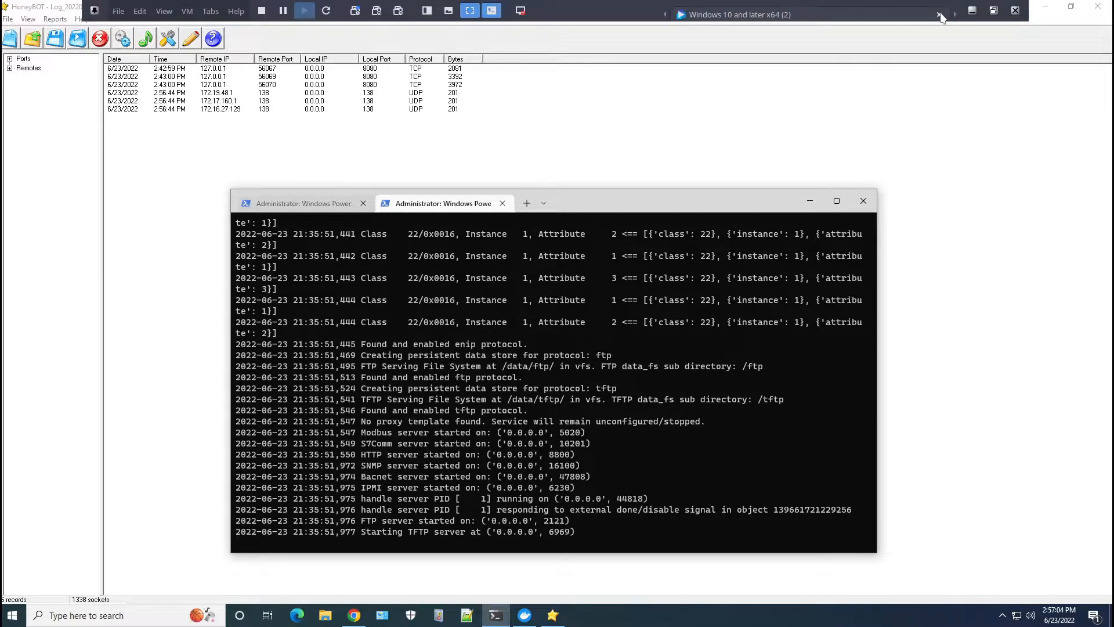
left_click(739, 14)
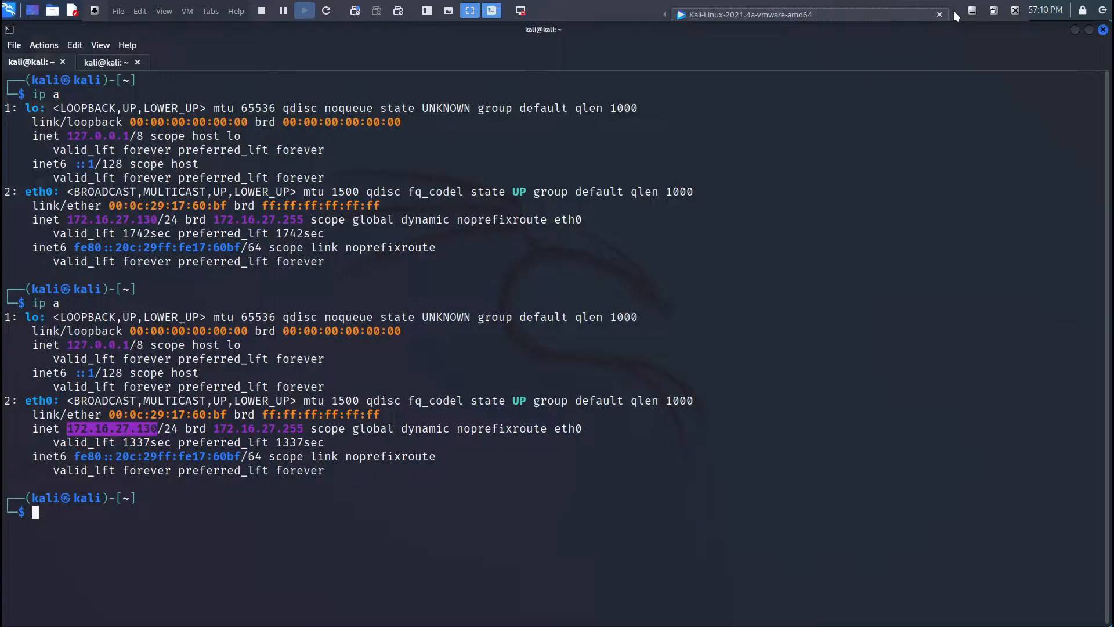
type("dirb http://172.22.64.1")
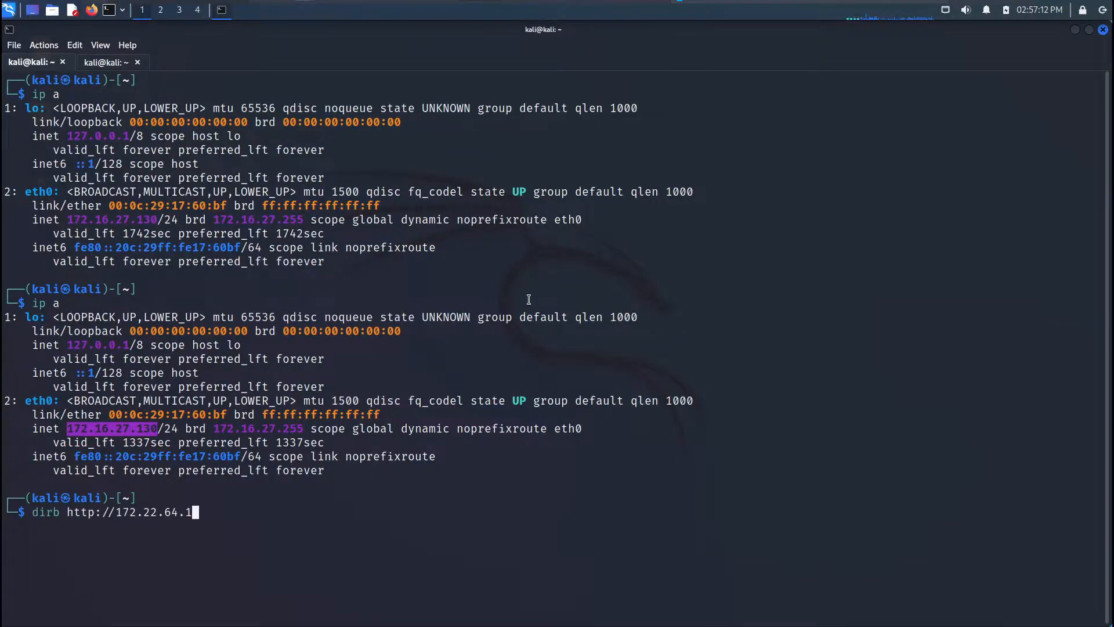
key("ctrl+c")
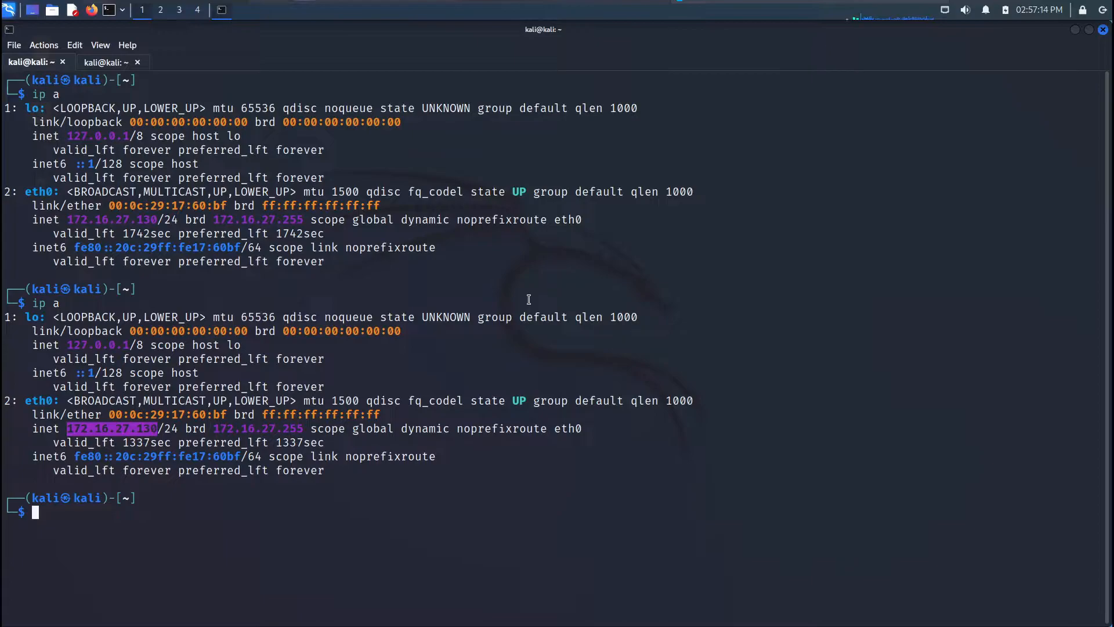
type("nmap -T4 -p- -A 172.16.27.129")
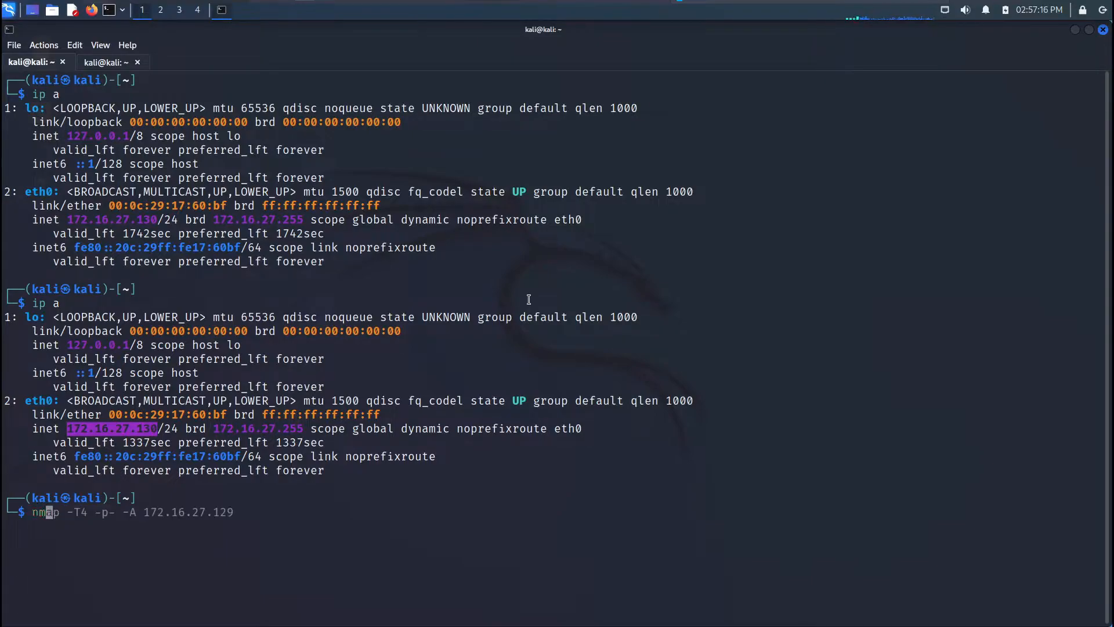
mouse_move(232, 512)
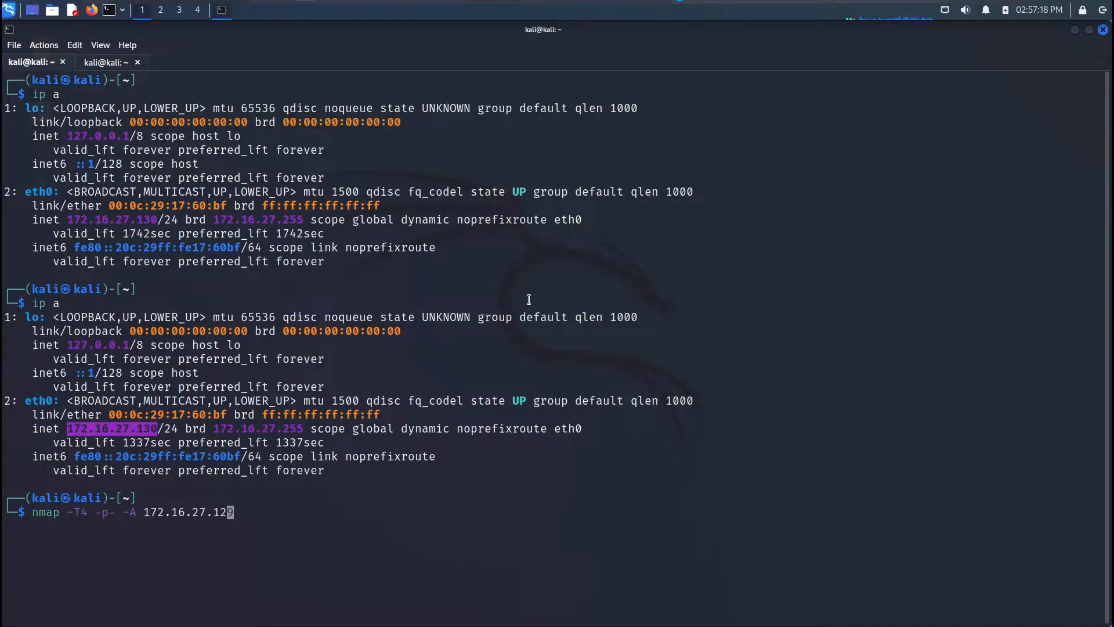
key("Return")
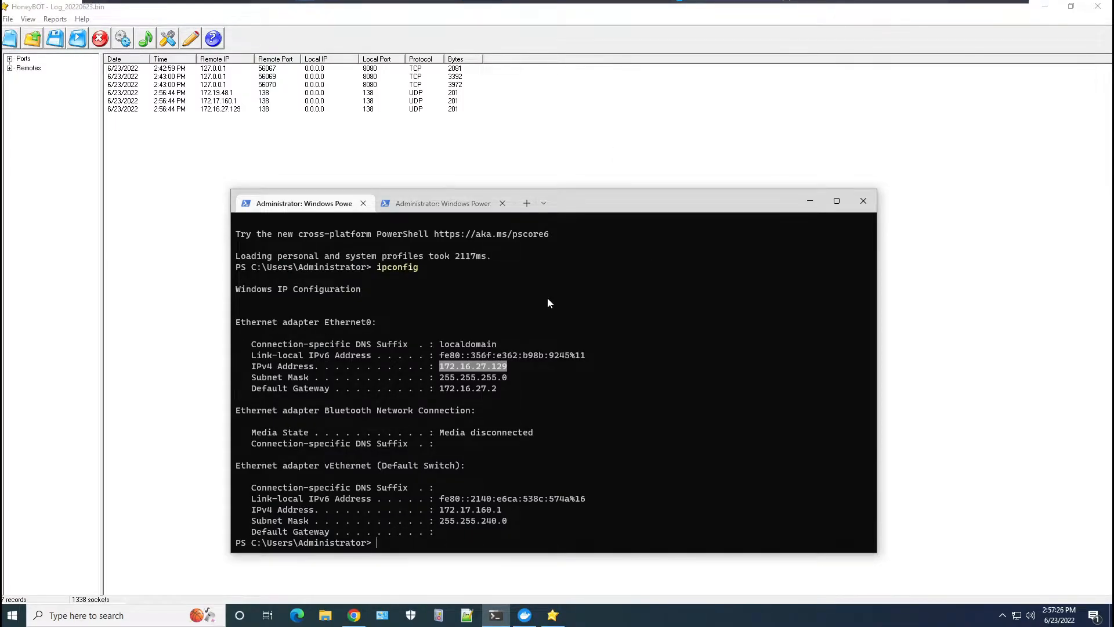
Step: Select the Ethernet0 IPv4 address 172.16.27.129 in the PowerShell ipconfig output
left_click(472, 366)
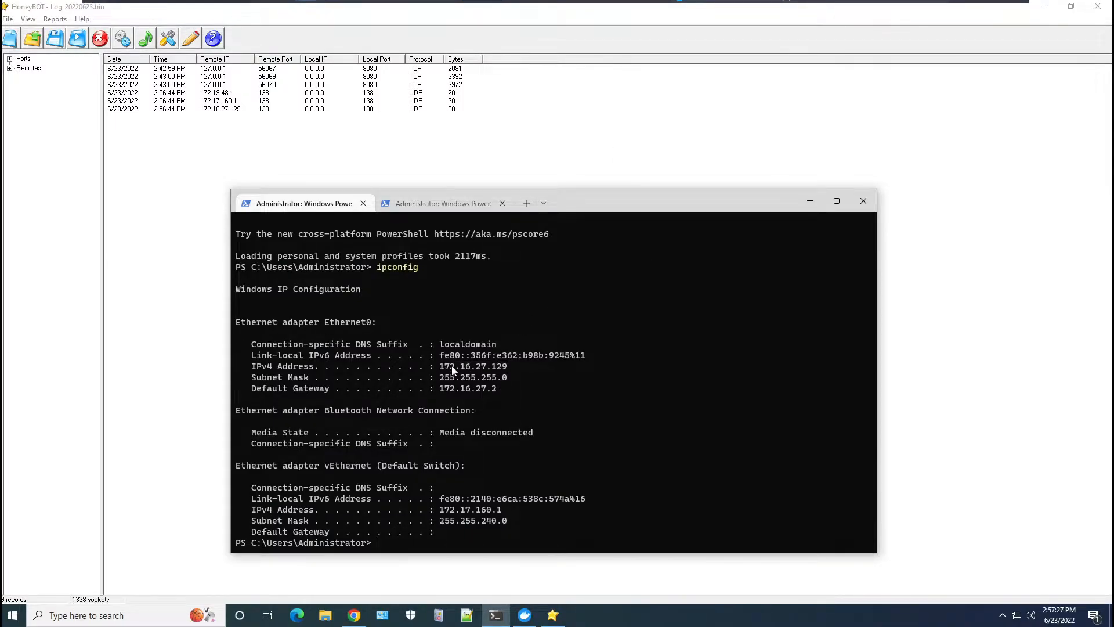
double_click(452, 366)
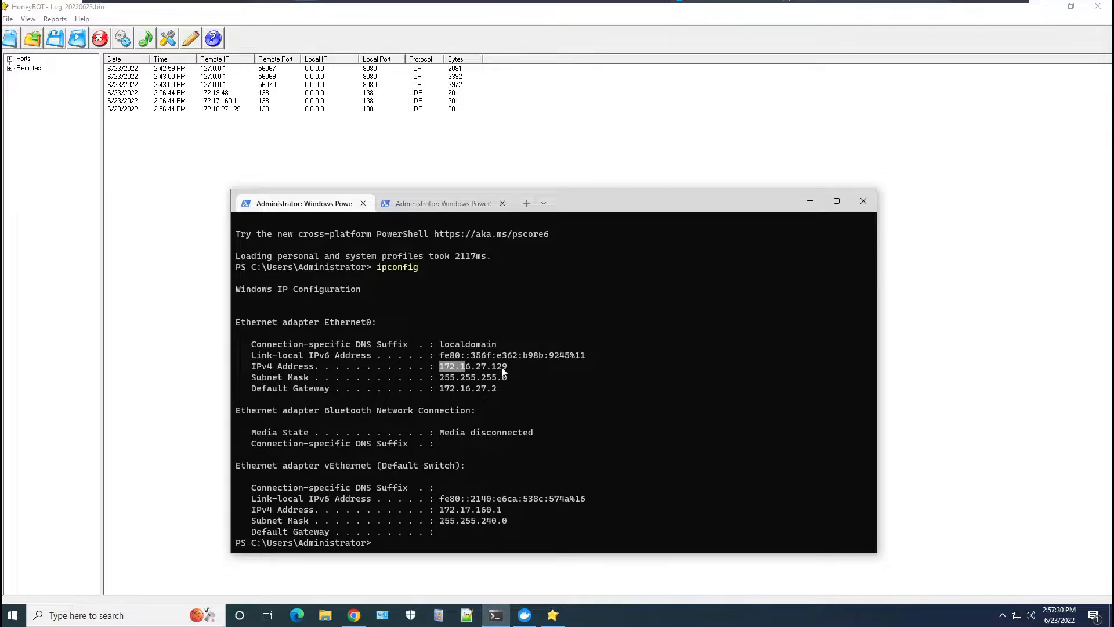
double_click(474, 366)
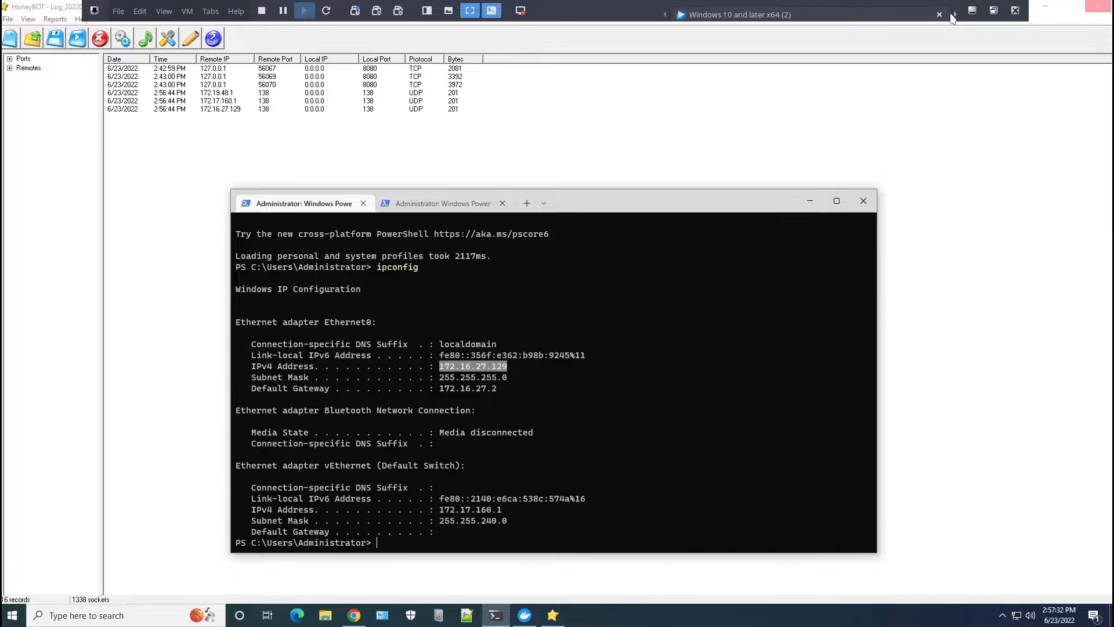
left_click(747, 14)
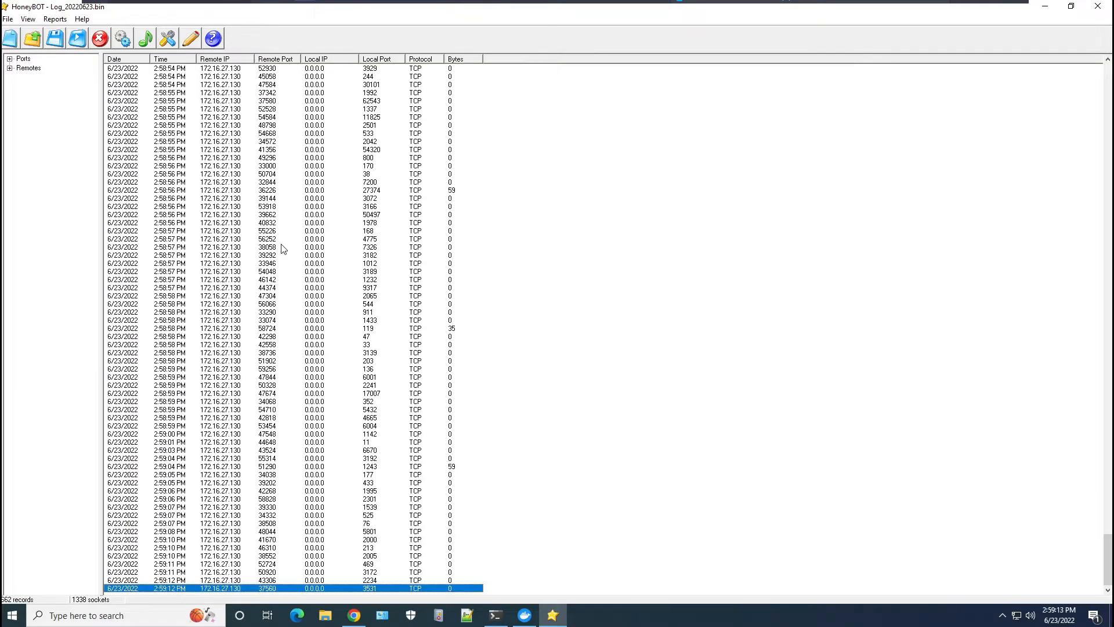
Step: Scroll through HoneyBOT's flood of probes from 172.16.27.130, then return to Kali
scroll("down", 3)
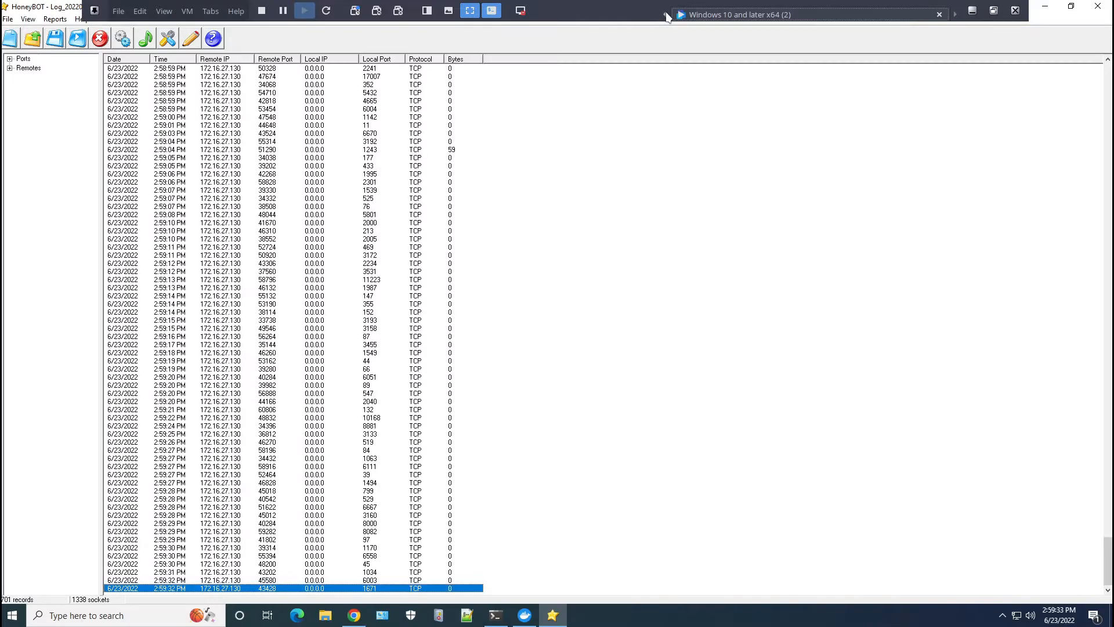
left_click(940, 14)
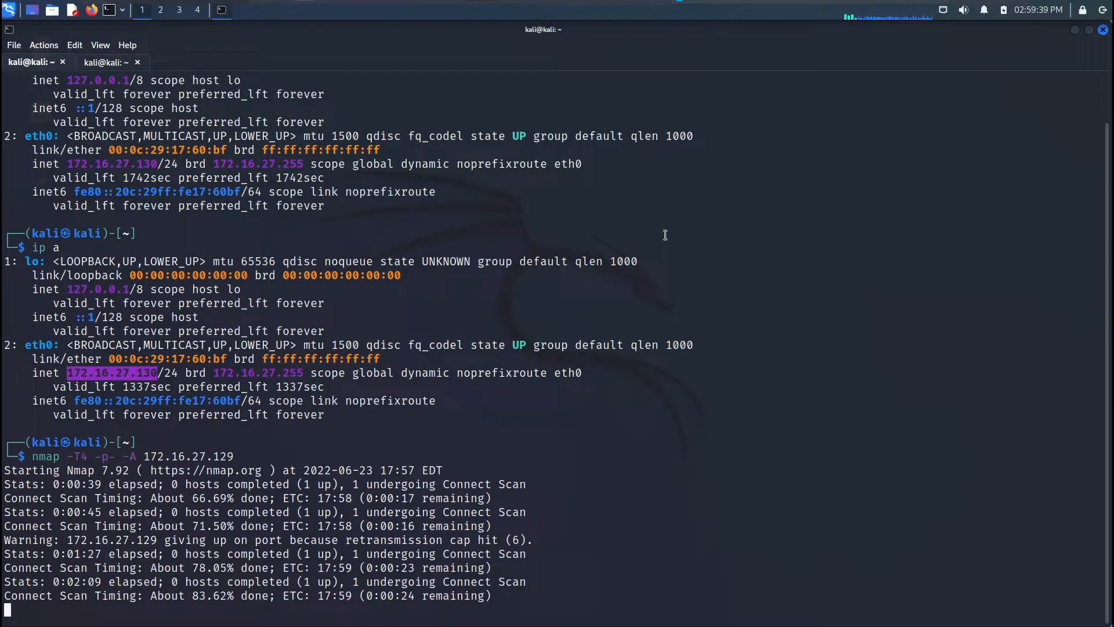
mouse_move(107, 459)
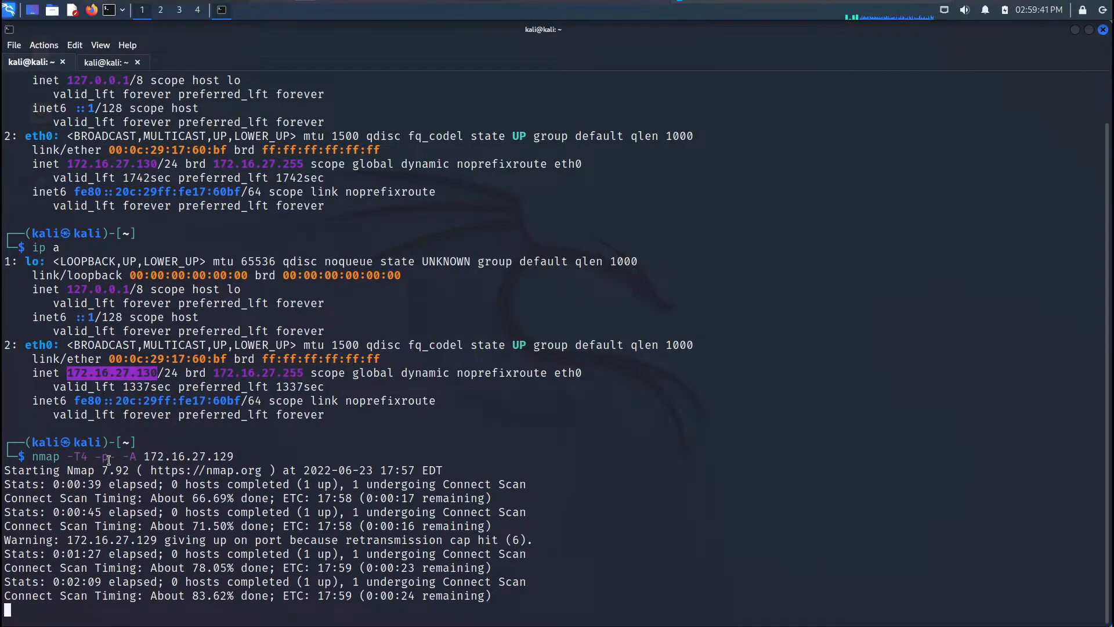
Step: Follow the nmap -T4 -p- -A 172.16.27.129 progress output in the Kali terminal
double_click(107, 456)
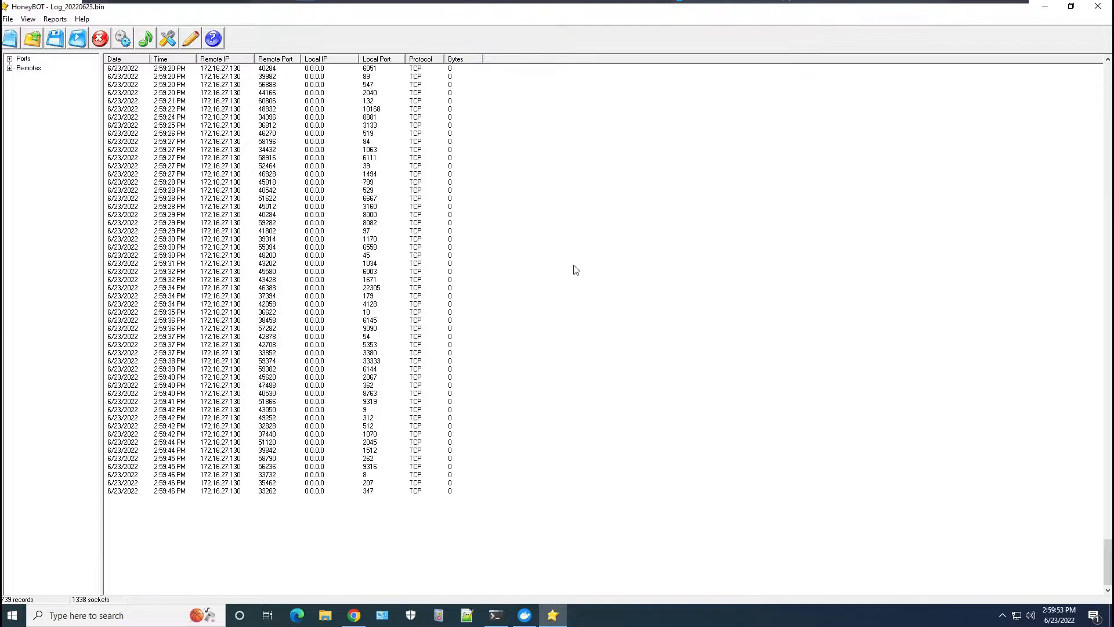
Step: Inspect HoneyBOT's 172.16.27.130 entries and bring up PowerShell's ipconfig showing 172.16.27.129
left_click(495, 615)
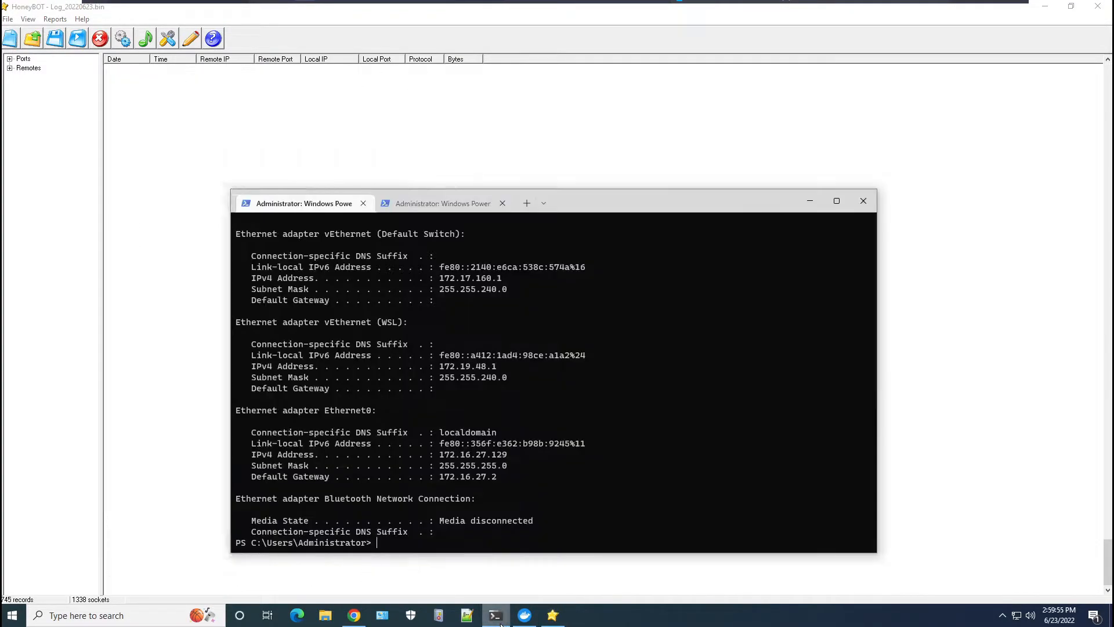
left_click(442, 203)
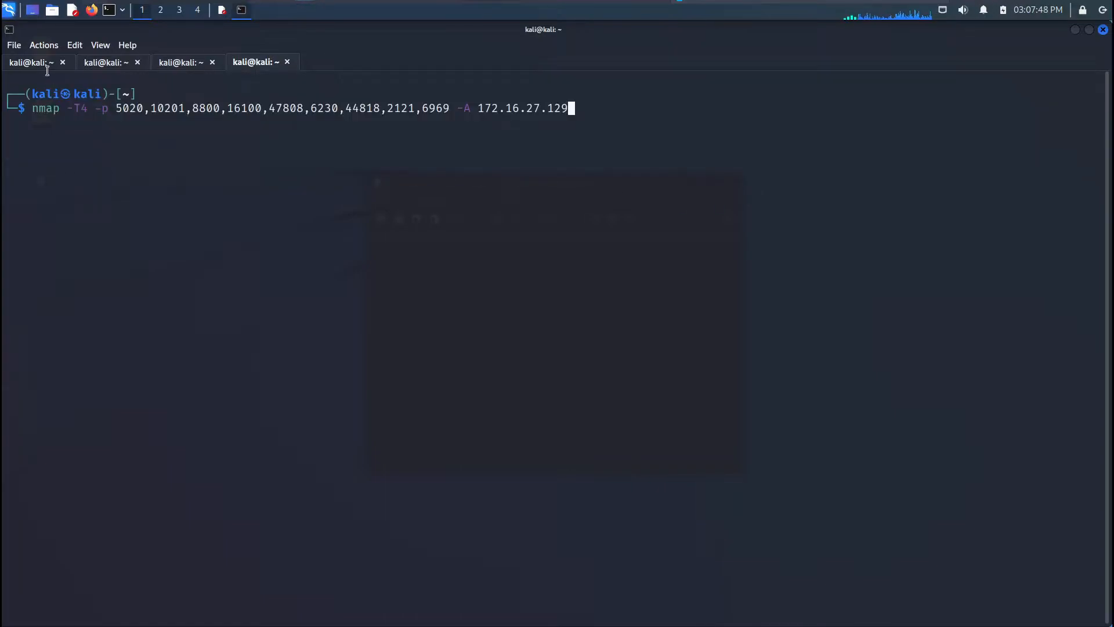
Step: Prepare nmap -T4 -p 5020,10201,8800,16100,47808,6230,44818,2121,6969 -A 172.16.27.129 in a new tab
key("Return")
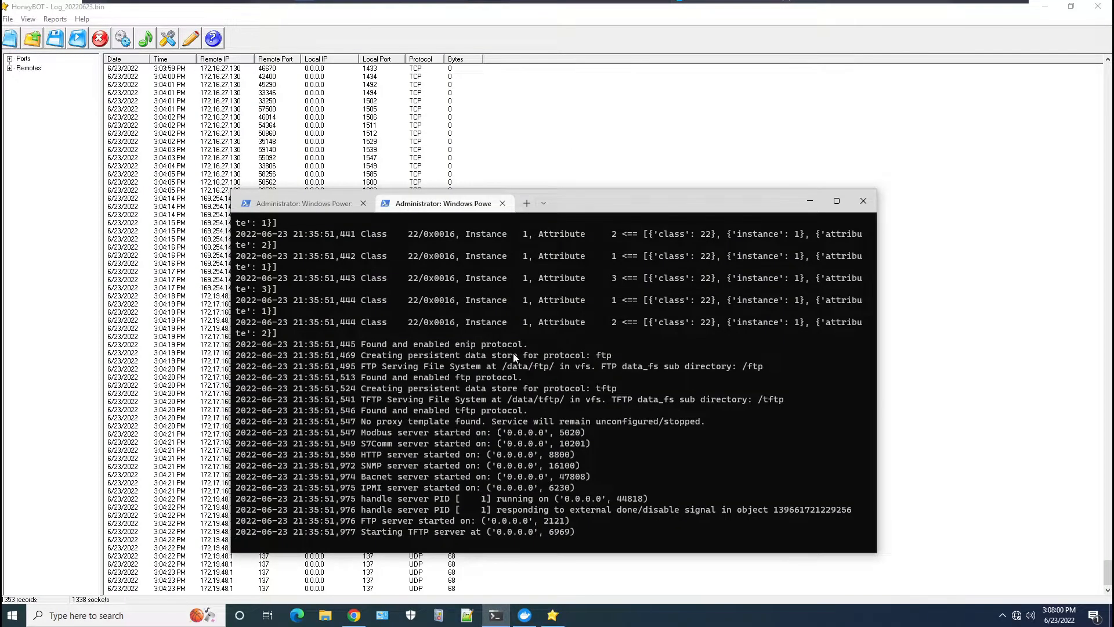
mouse_move(329, 484)
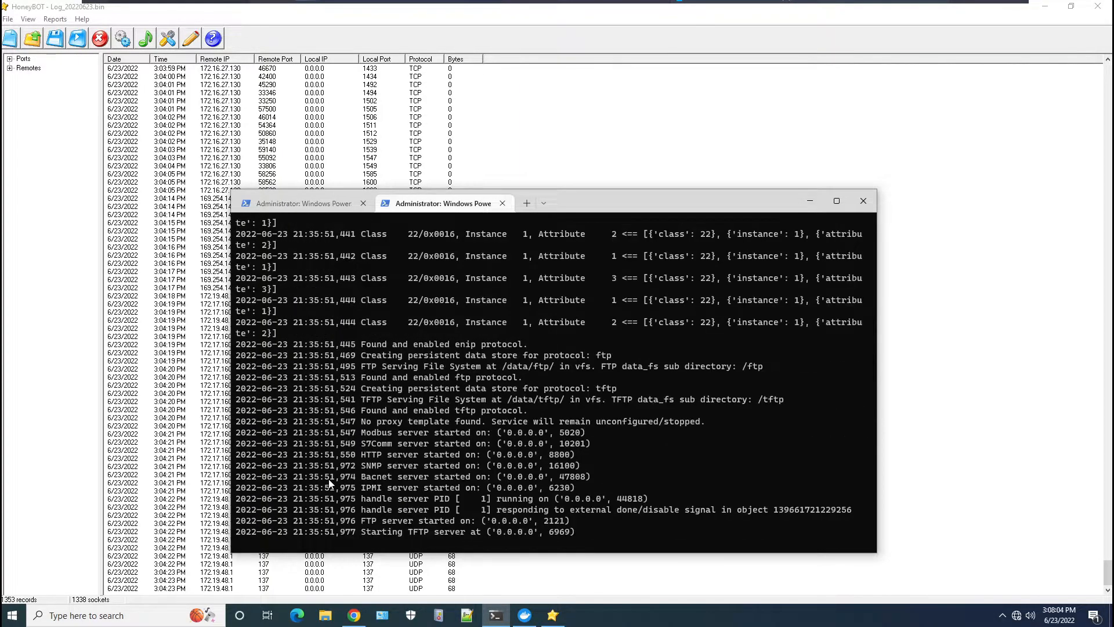
scroll("up", 3)
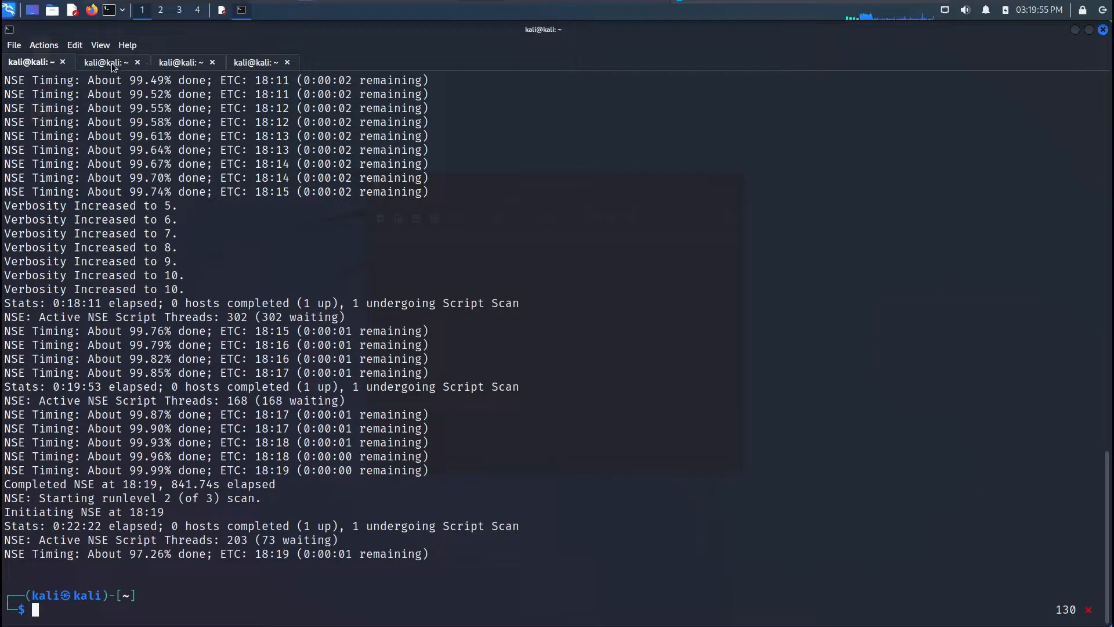
Step: Rerun the nine-port nmap scan of 172.16.27.129 with -Pn and select the 8800 sunwebadmin result
left_click(255, 62)
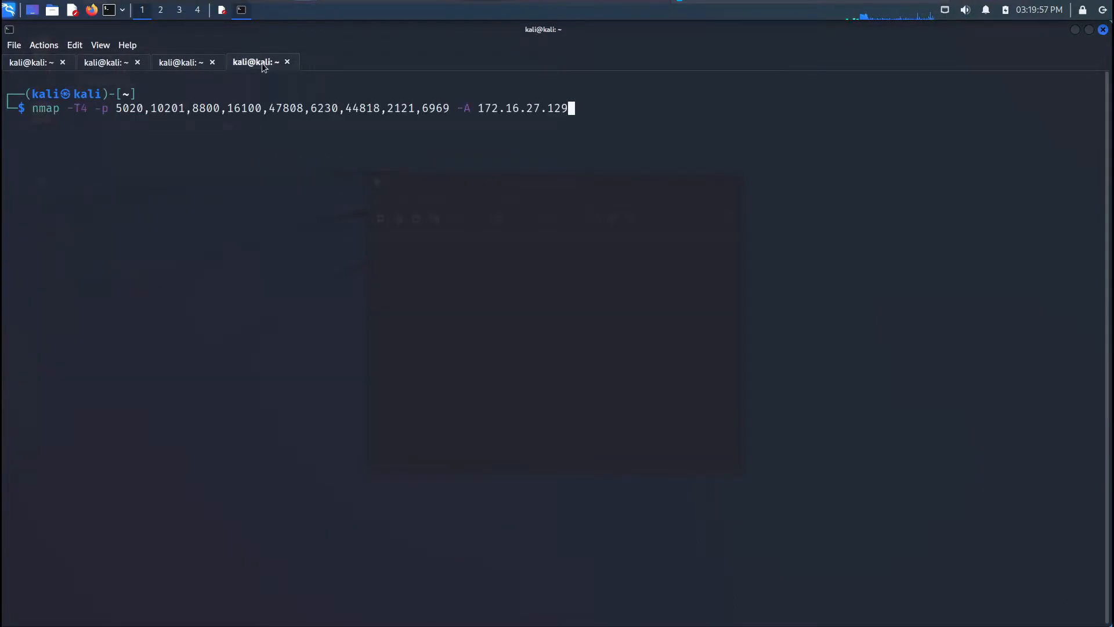
mouse_move(642, 102)
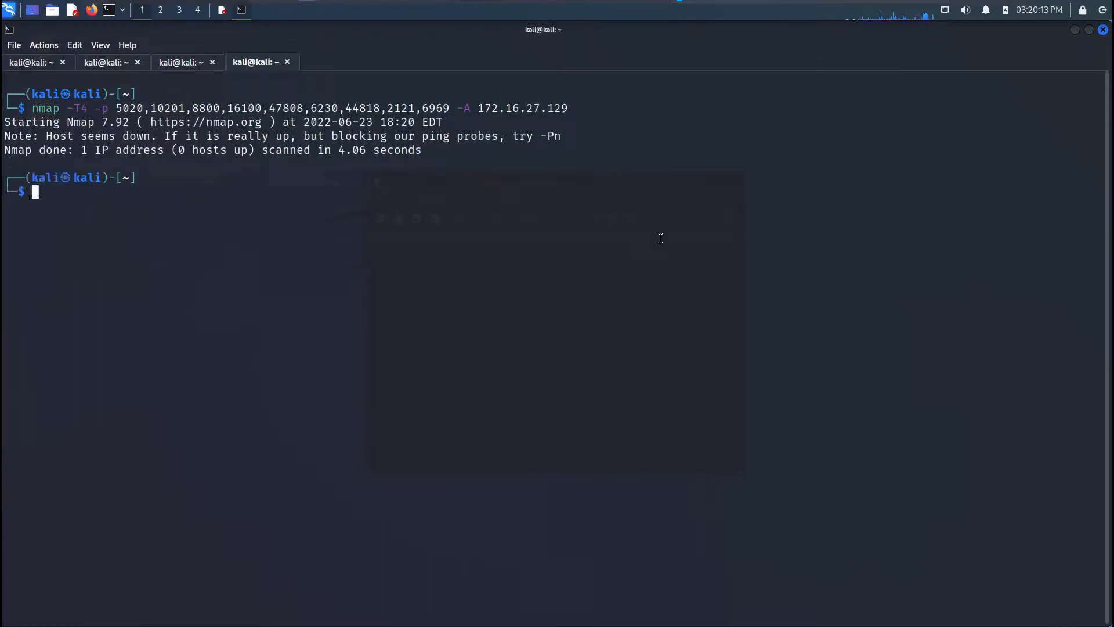
mouse_move(322, 175)
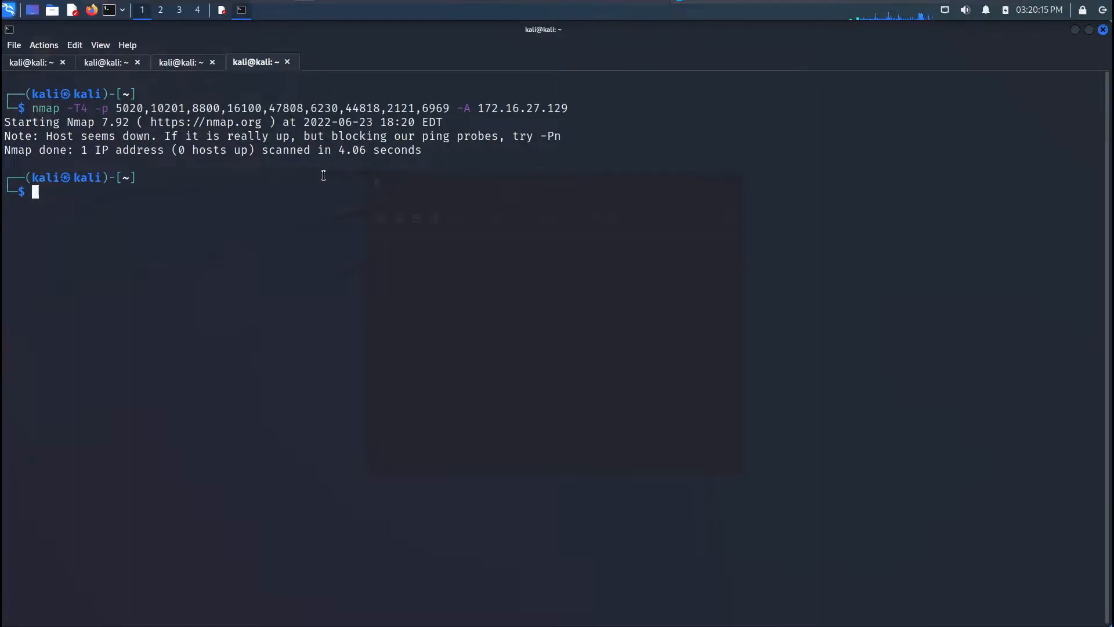
mouse_move(276, 157)
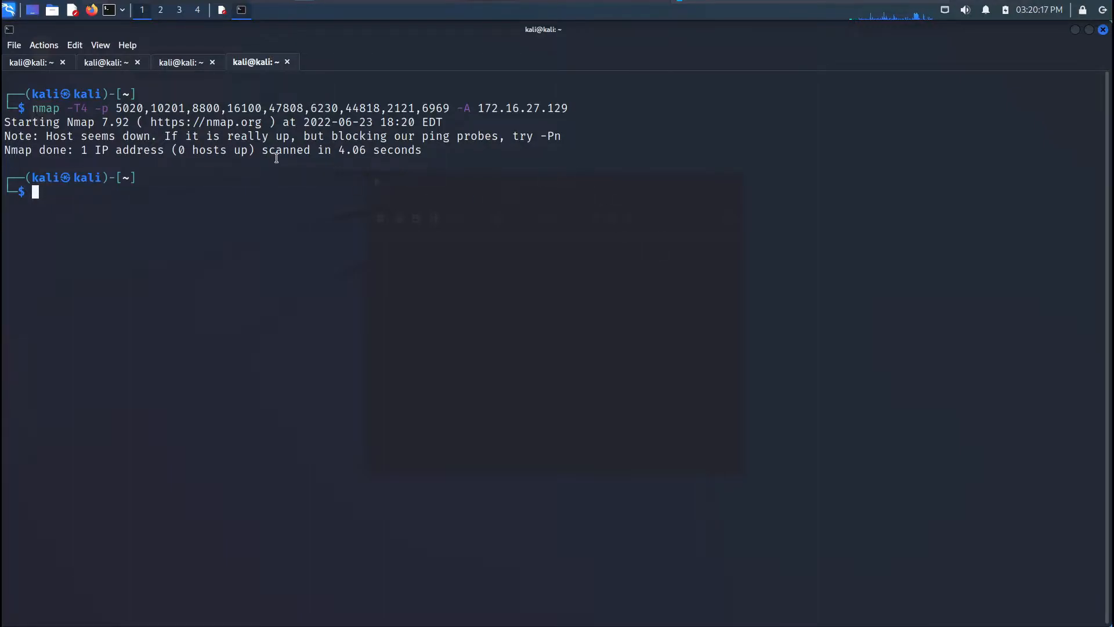
key("Up")
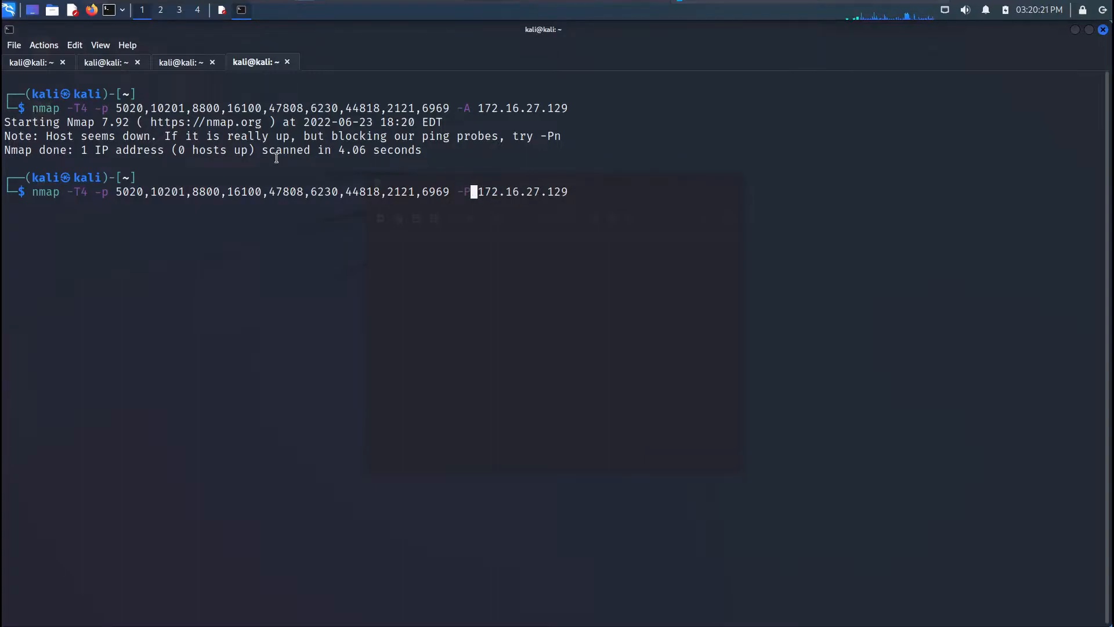
type("n")
key("Return")
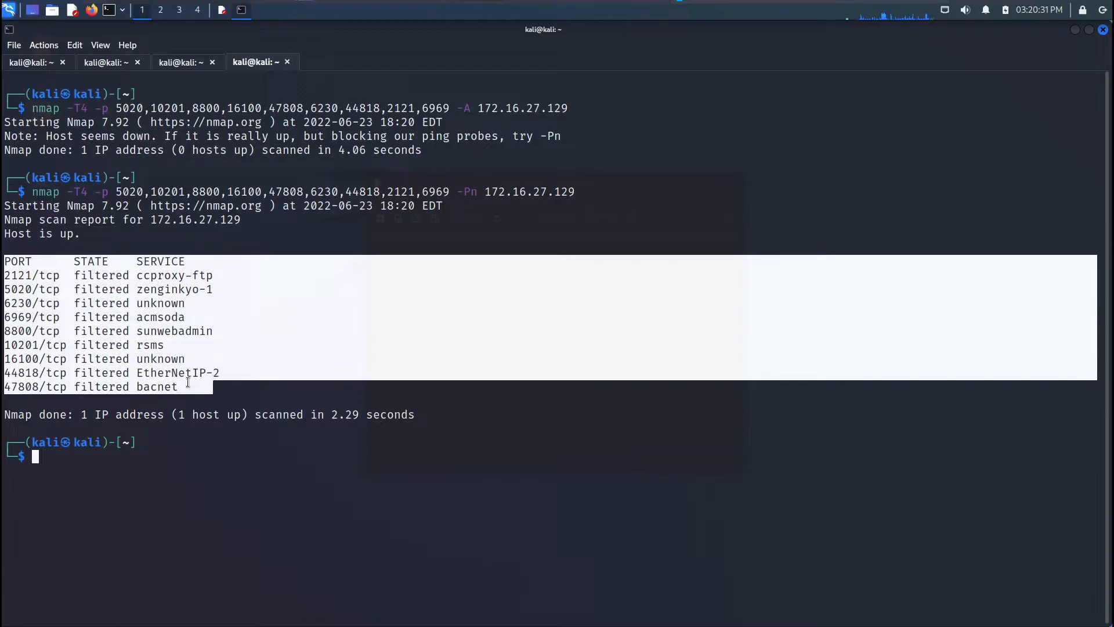
mouse_move(181, 289)
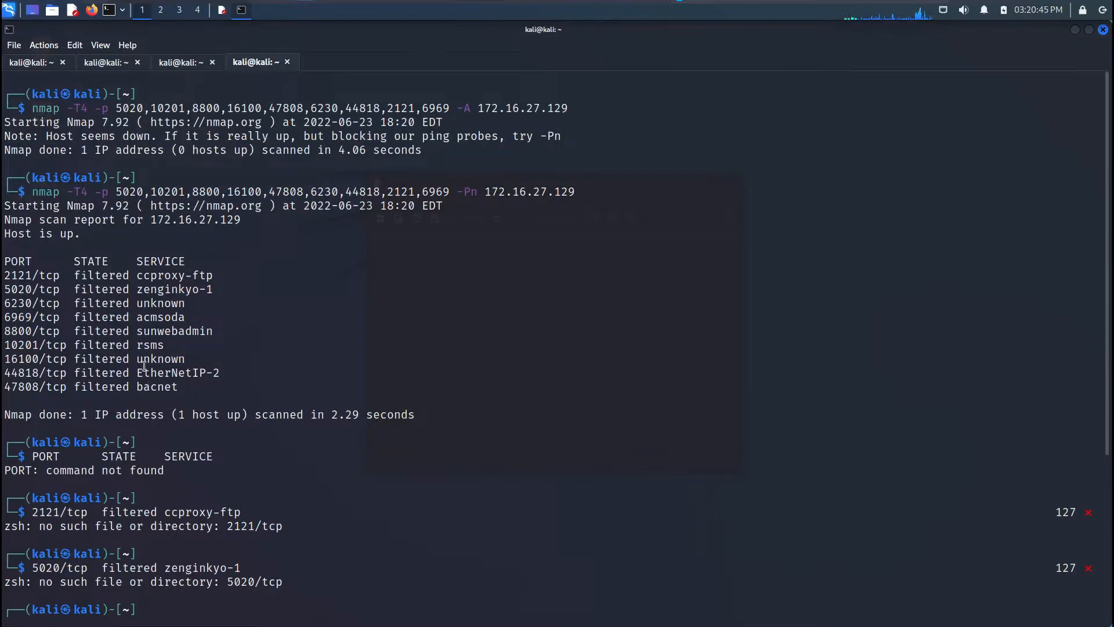
double_click(176, 373)
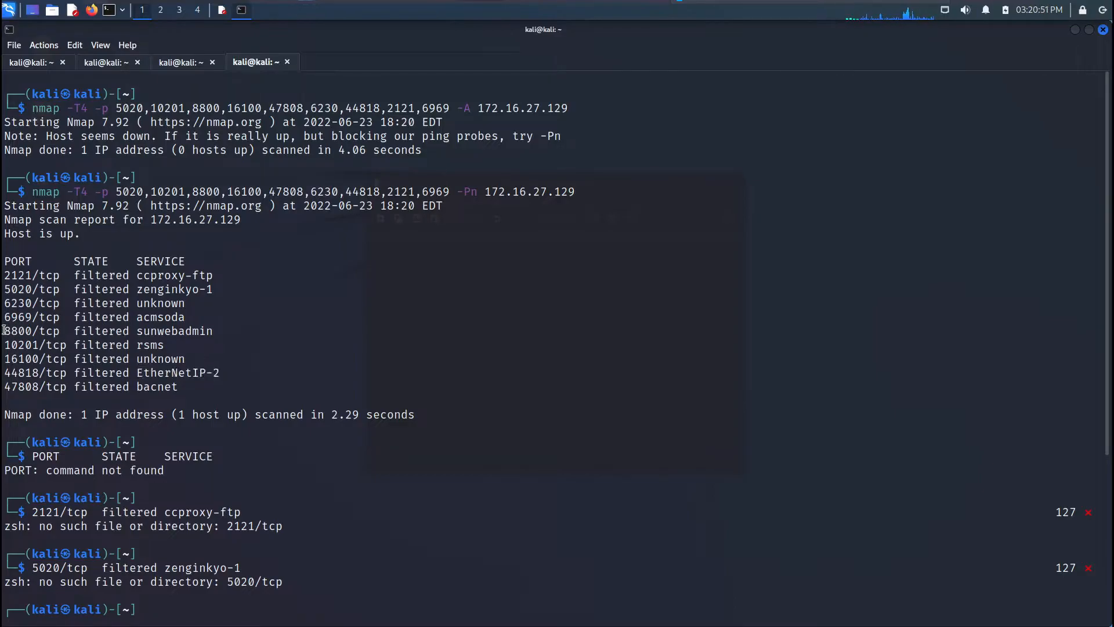
double_click(107, 331)
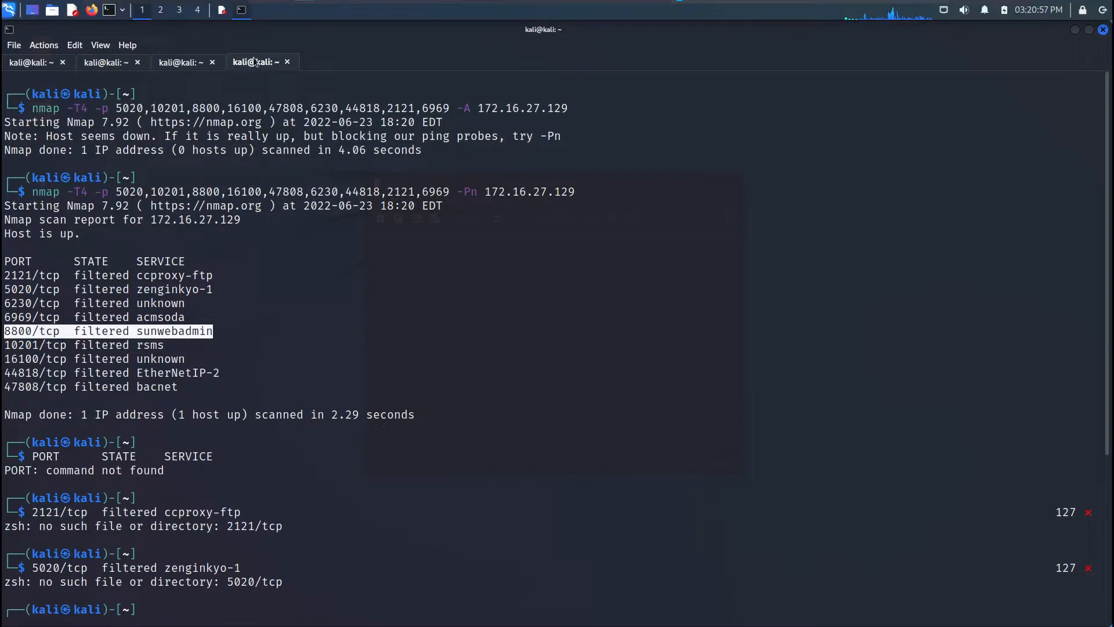
Step: Copy the target address 172.16.27.129 from the port scan session
left_click(107, 62)
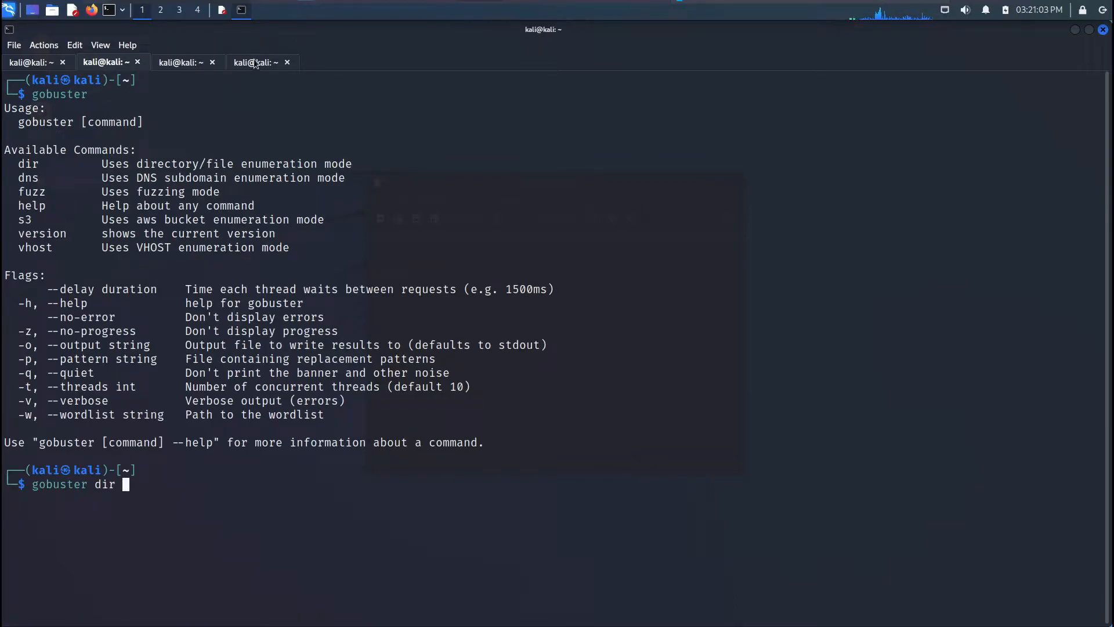
left_click(32, 63)
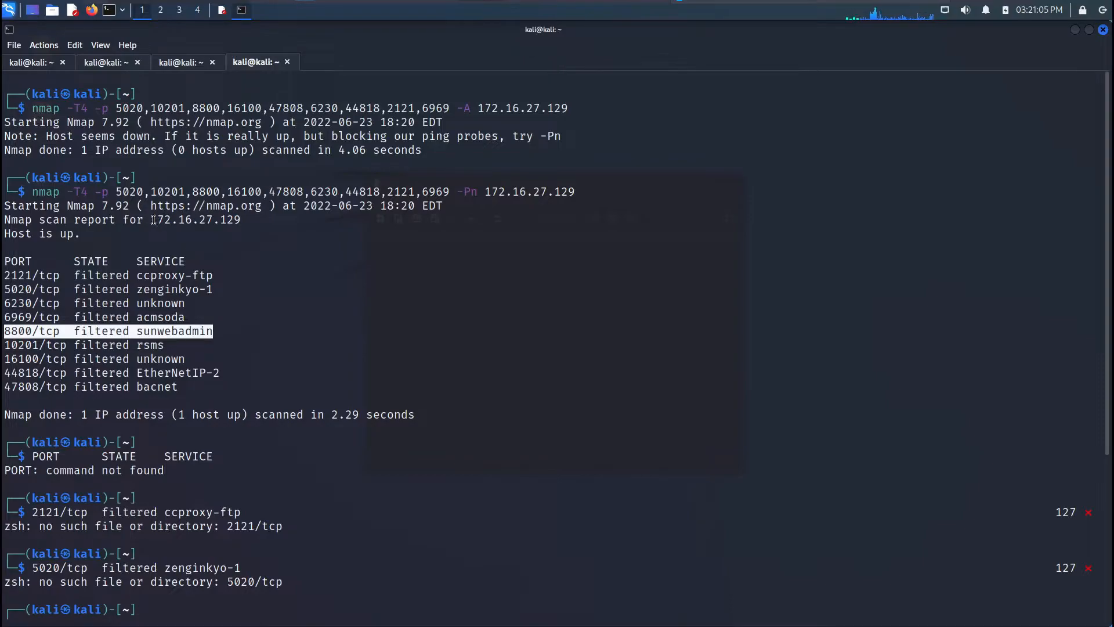
double_click(193, 220)
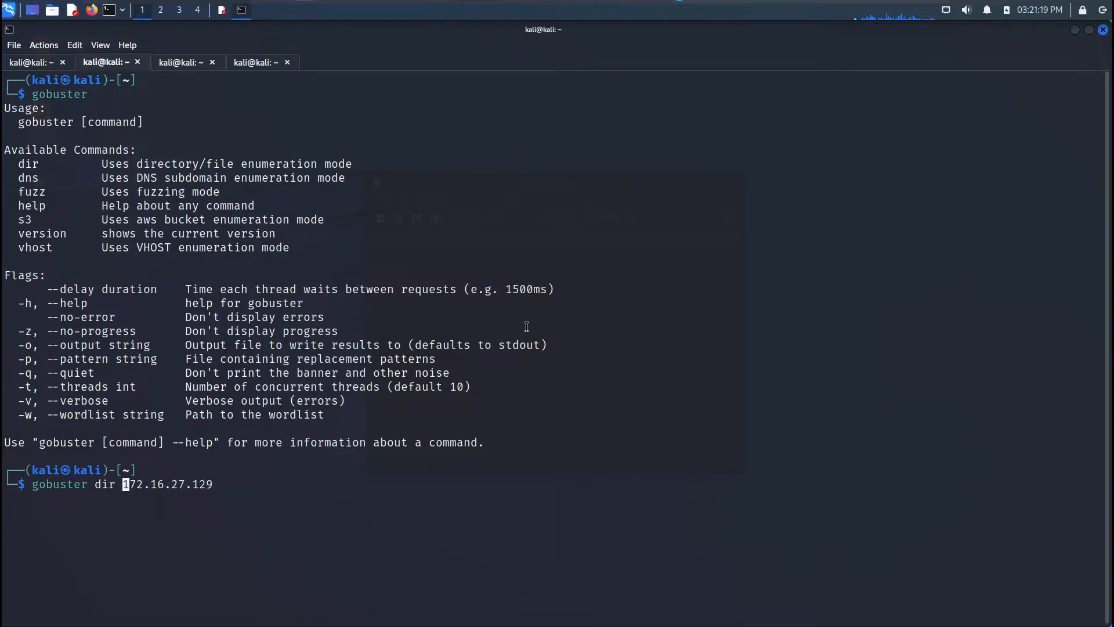
type("-o")
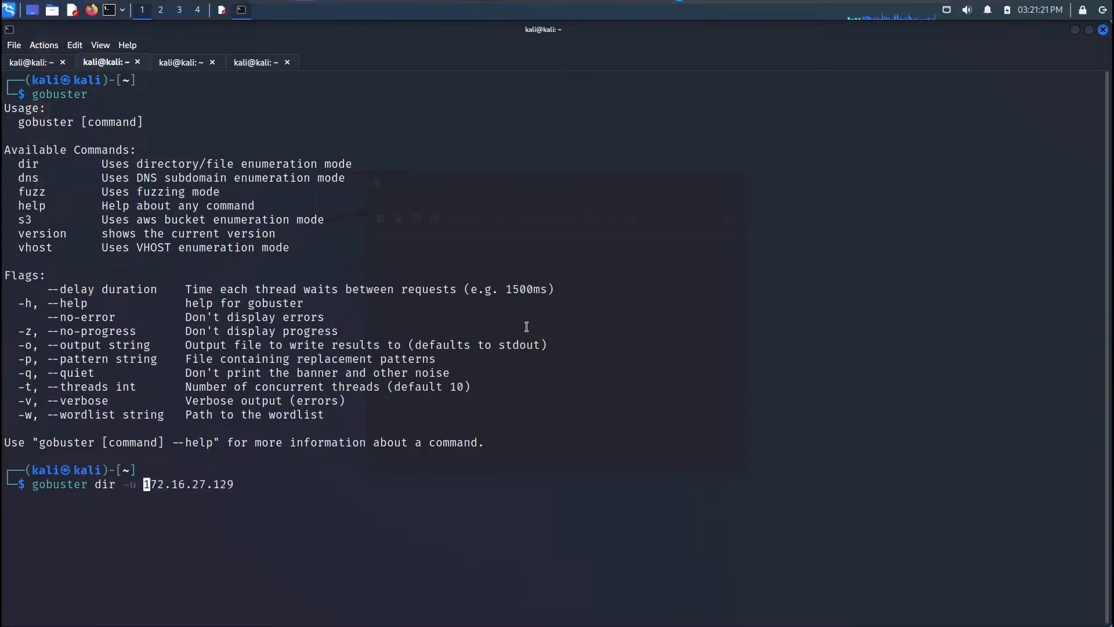
type("ttps")
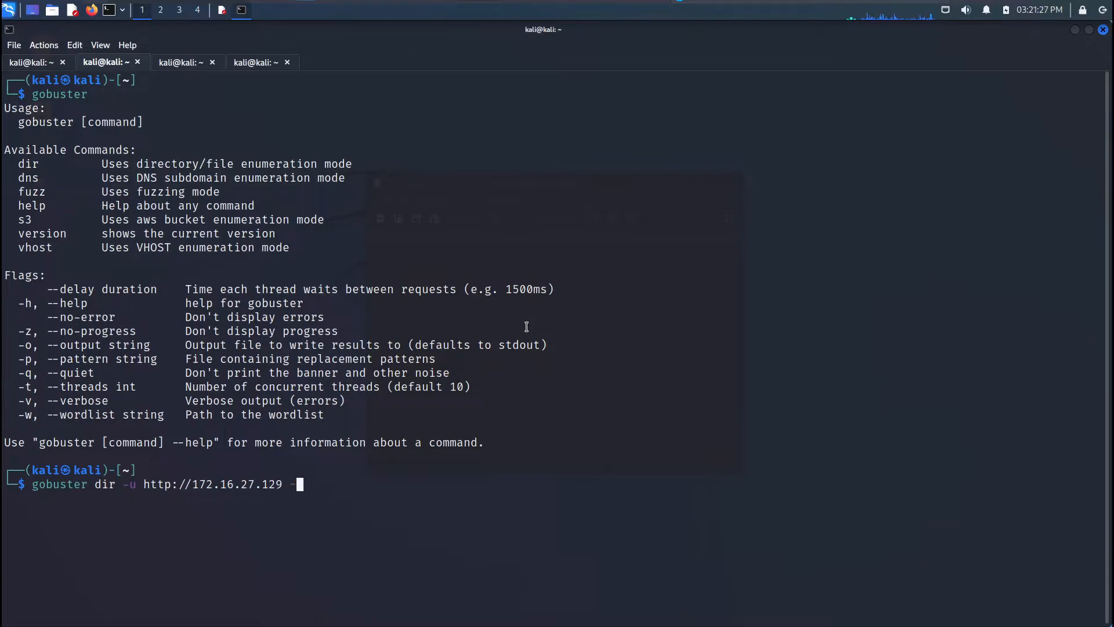
type("-w /")
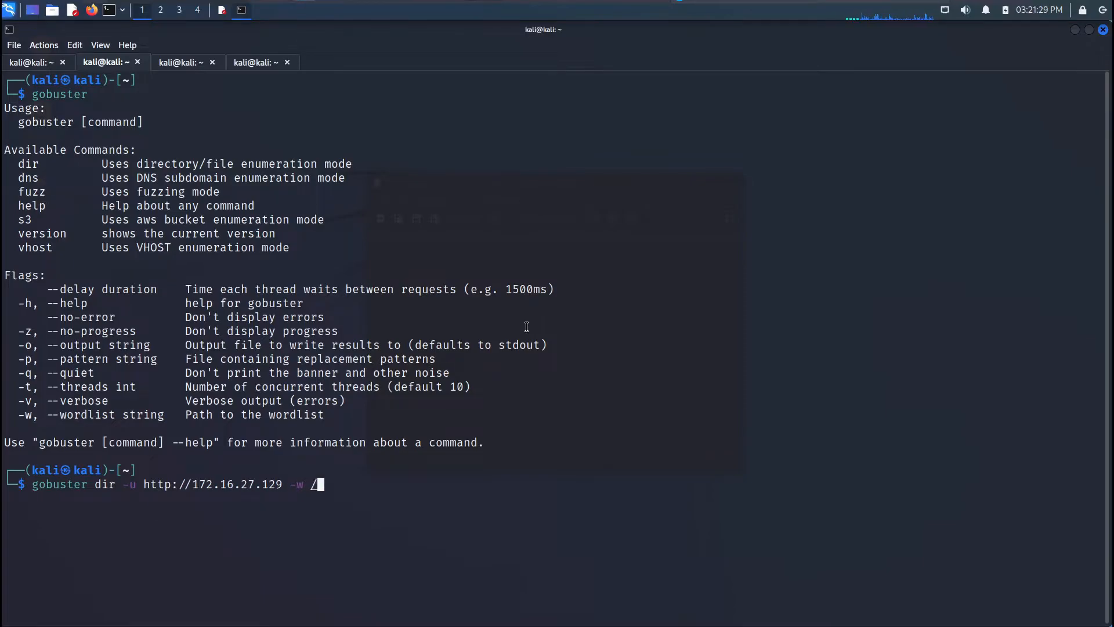
type("usr/share/")
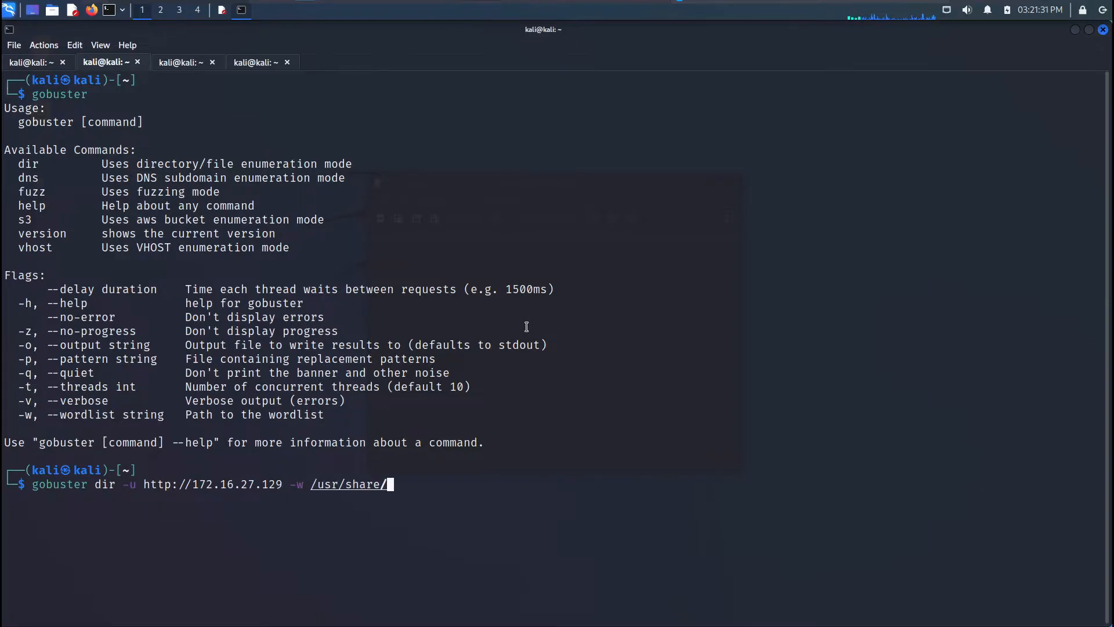
type("wordlists/")
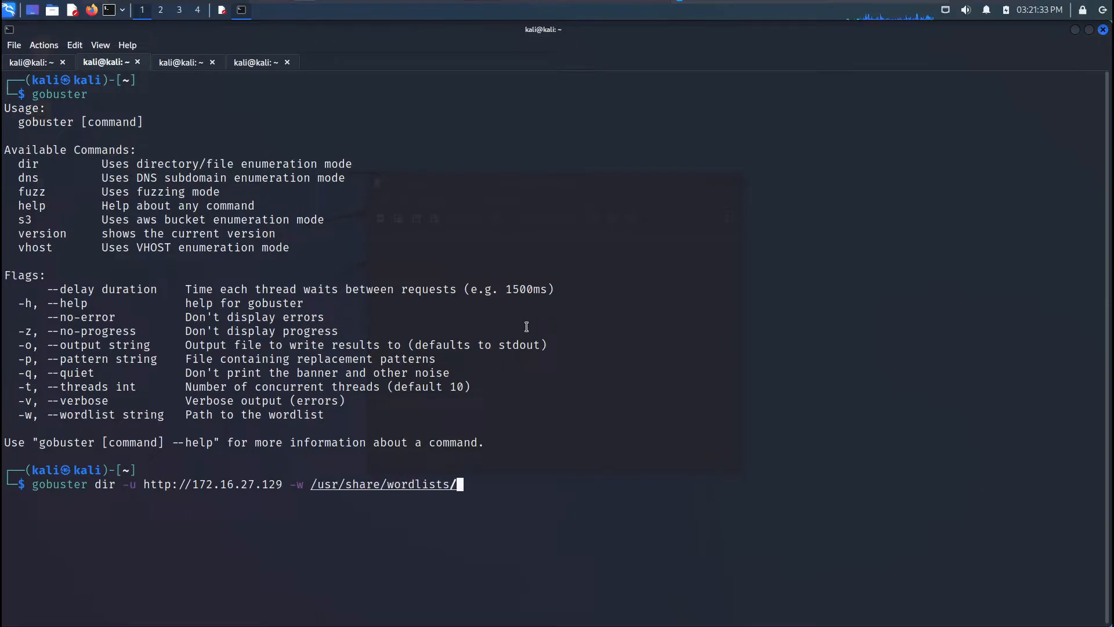
type("commo")
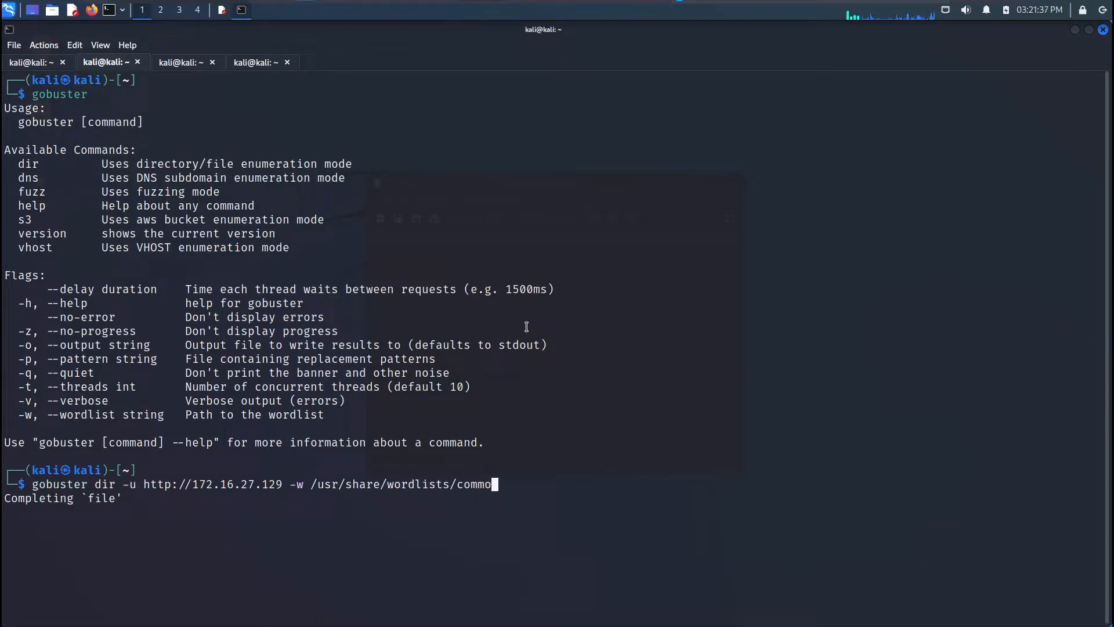
type("sh")
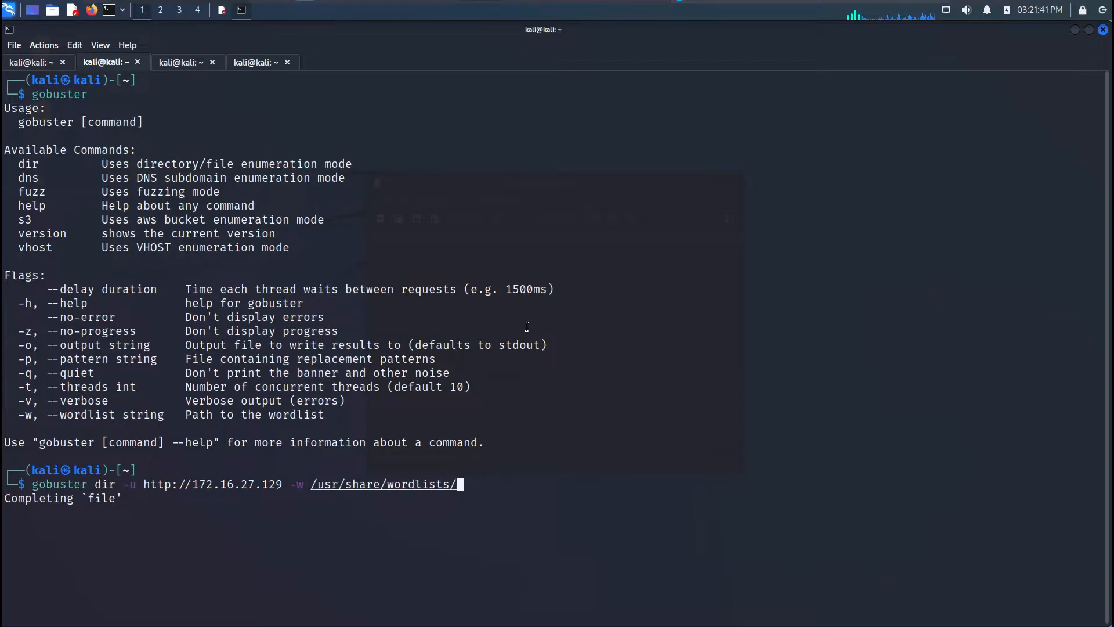
key("Tab")
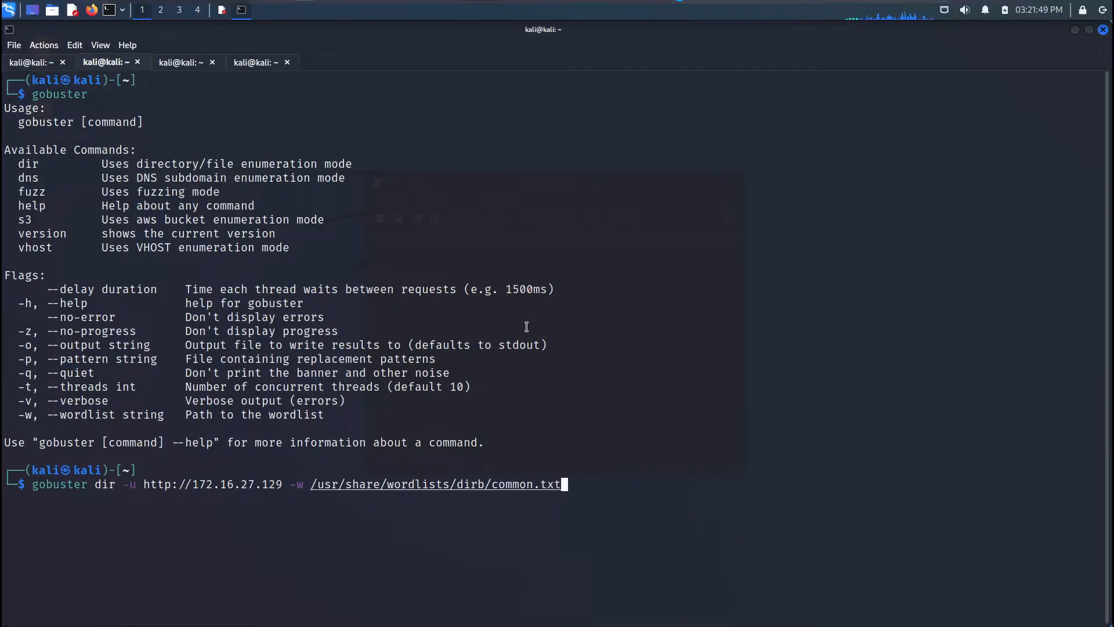
key("Return")
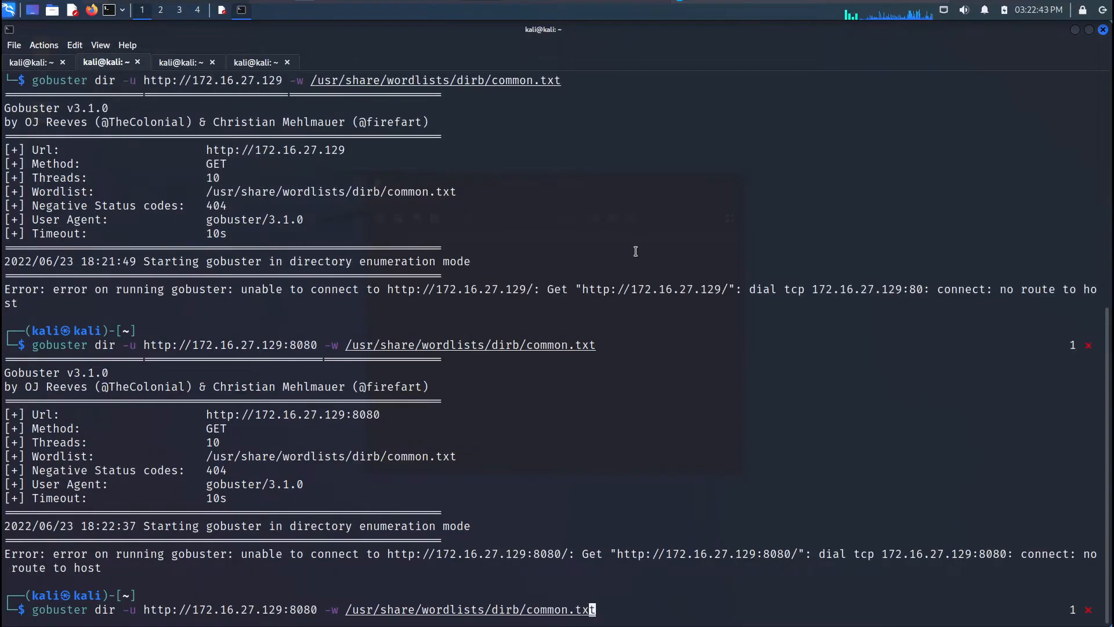
Step: Switch to the HoneyBOT log on the Windows host
left_click(465, 614)
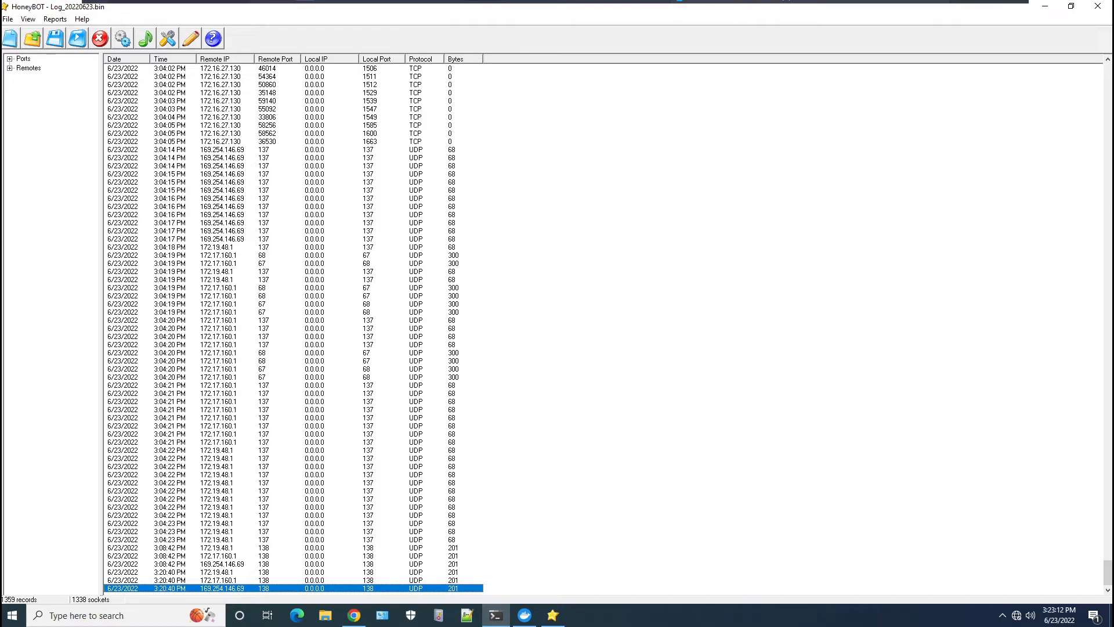
Step: Look through HoneyBOT's captured connections, including attempts from 172.16.27.130
left_click(495, 615)
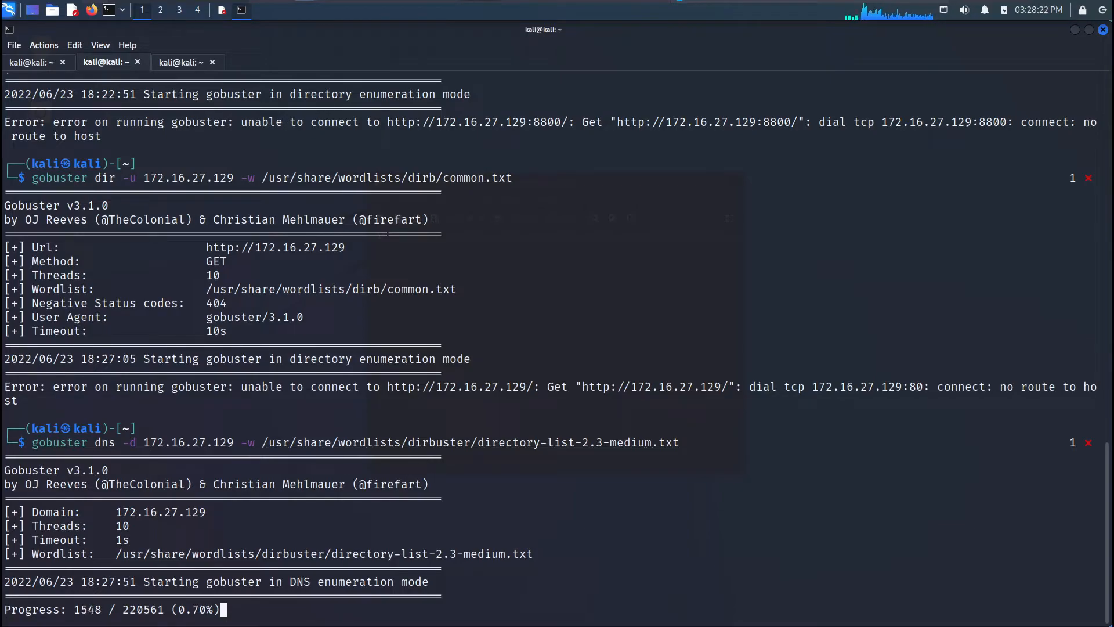
Step: Stop the slow medium-wordlist gobuster DNS scan with Ctrl+C
key("ctrl+c")
type("gobuster dns -d 172.16.27.129 -w /usr/share/wordlists/dirbuster/directory-list-2.3-small.txt")
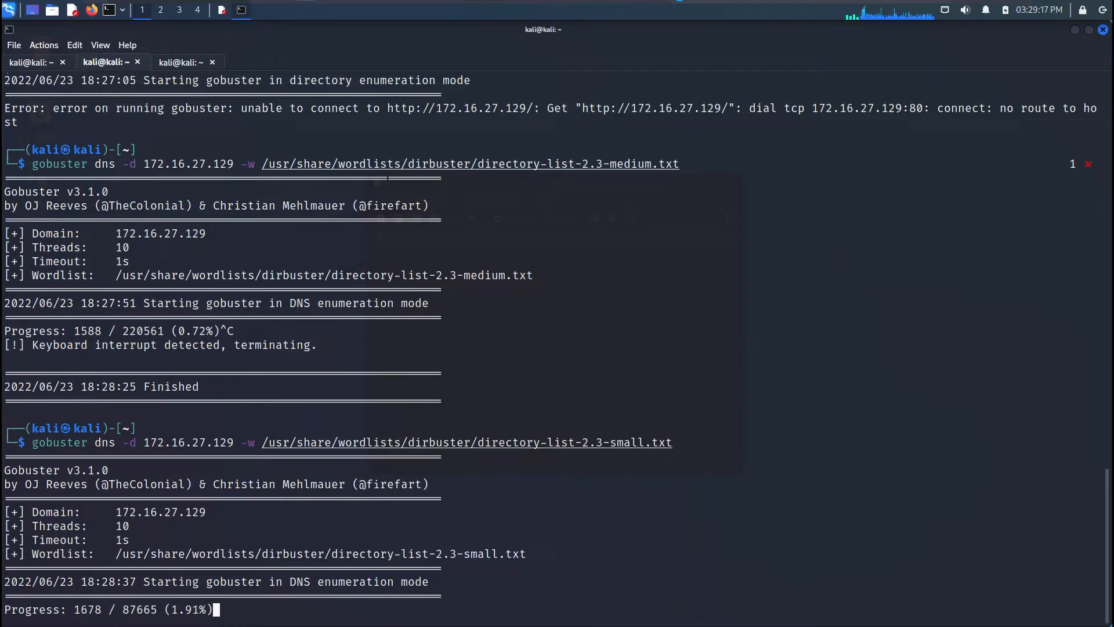
mouse_move(803, 434)
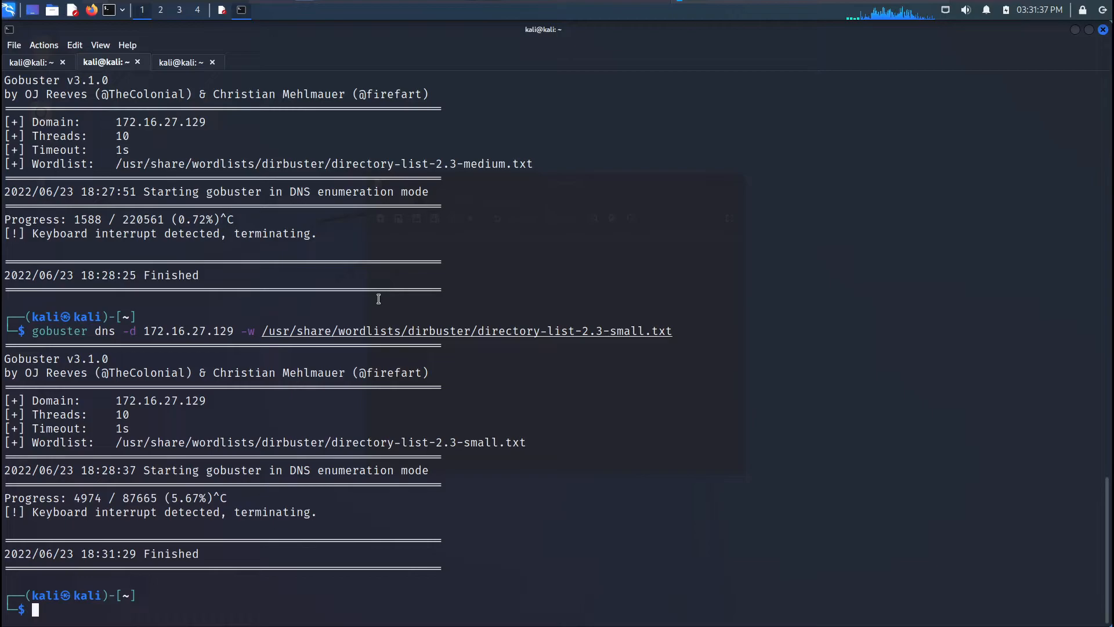
Step: Ping 172.16.27.129 again from the third terminal session, then bring Chrome forward
left_click(181, 63)
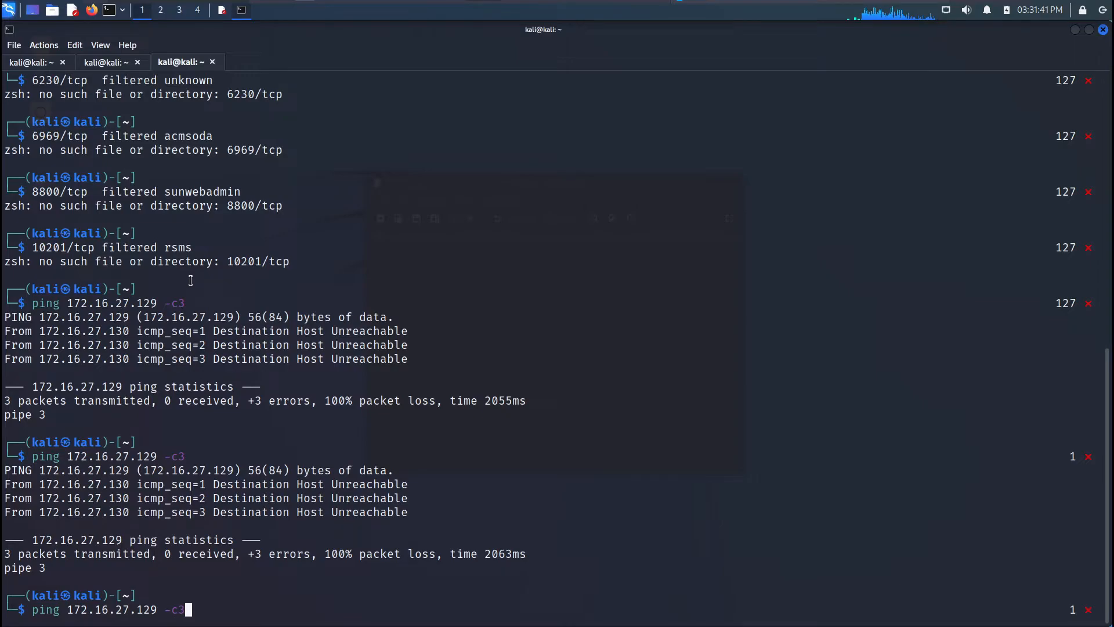
key("Return")
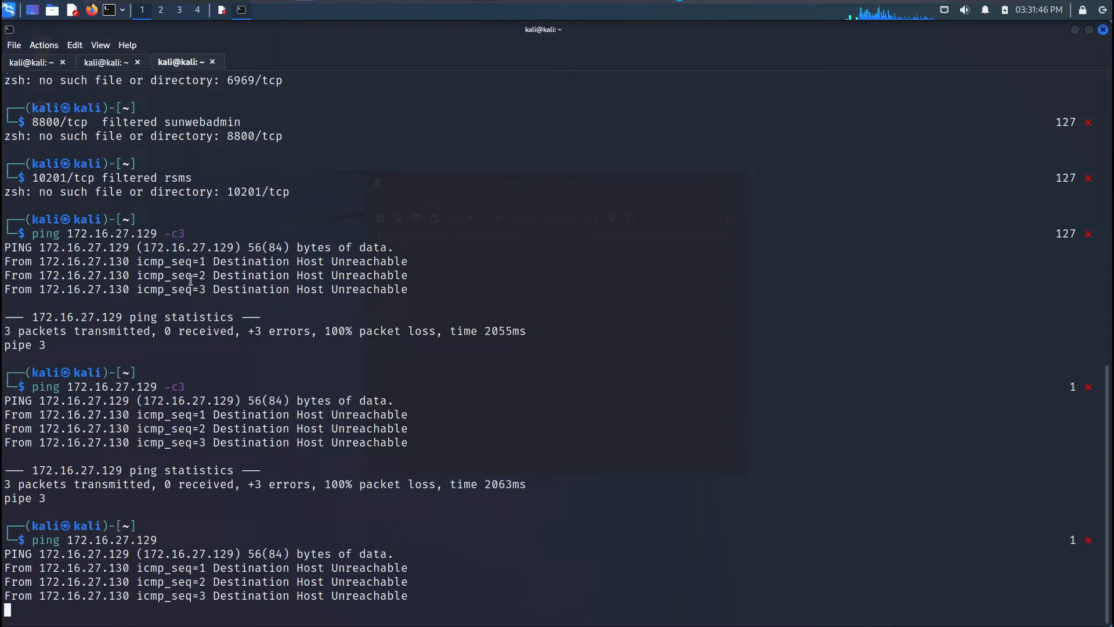
mouse_move(450, 128)
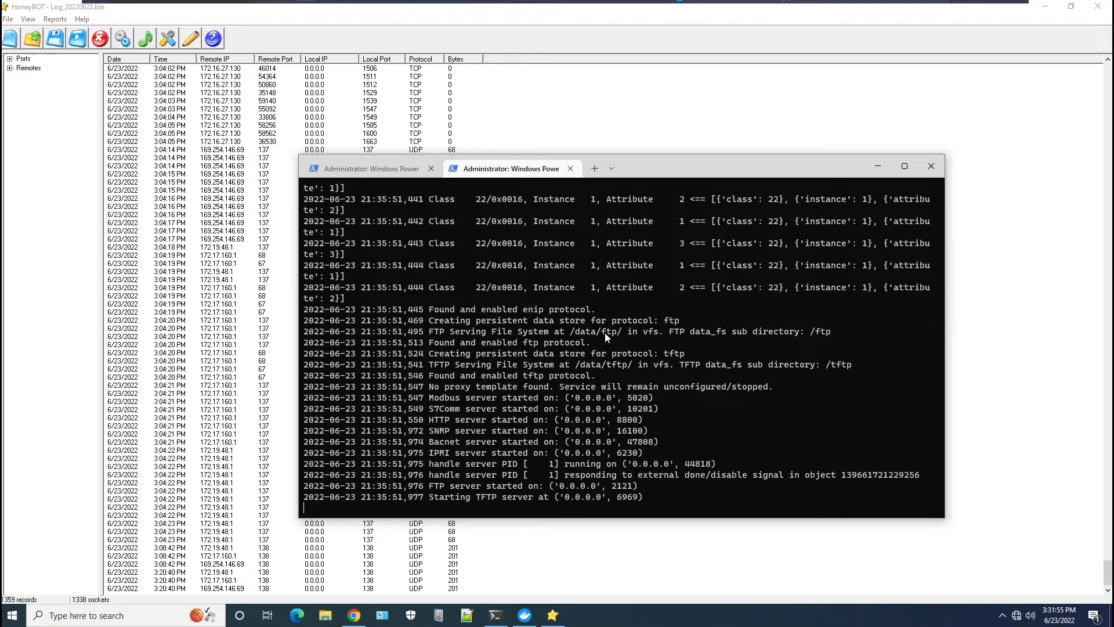
mouse_move(554, 615)
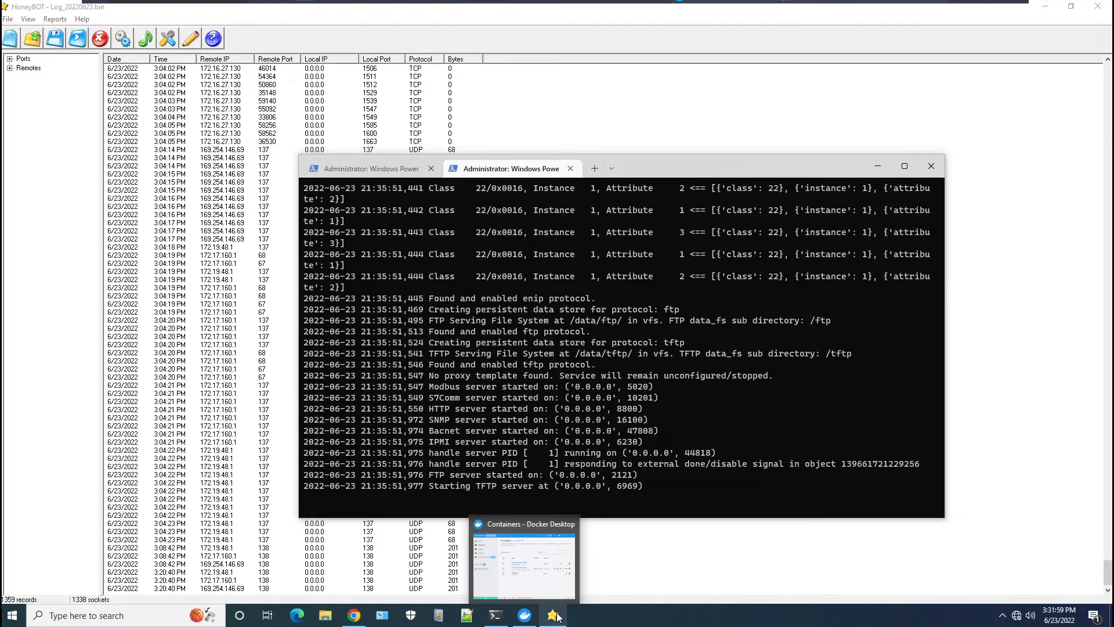
left_click(352, 615)
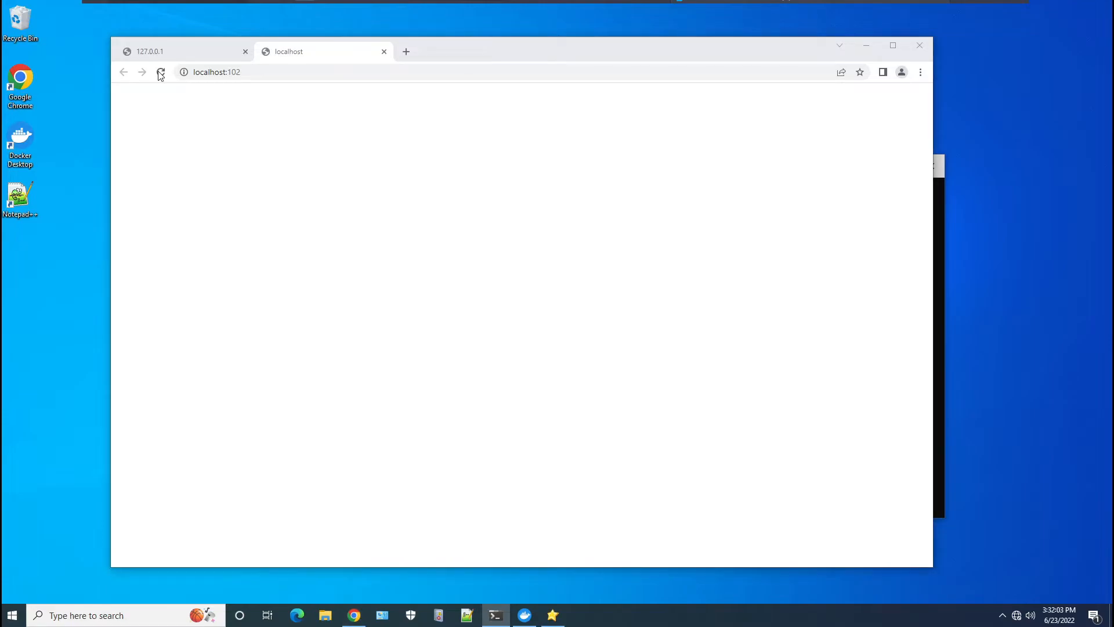
mouse_move(150, 50)
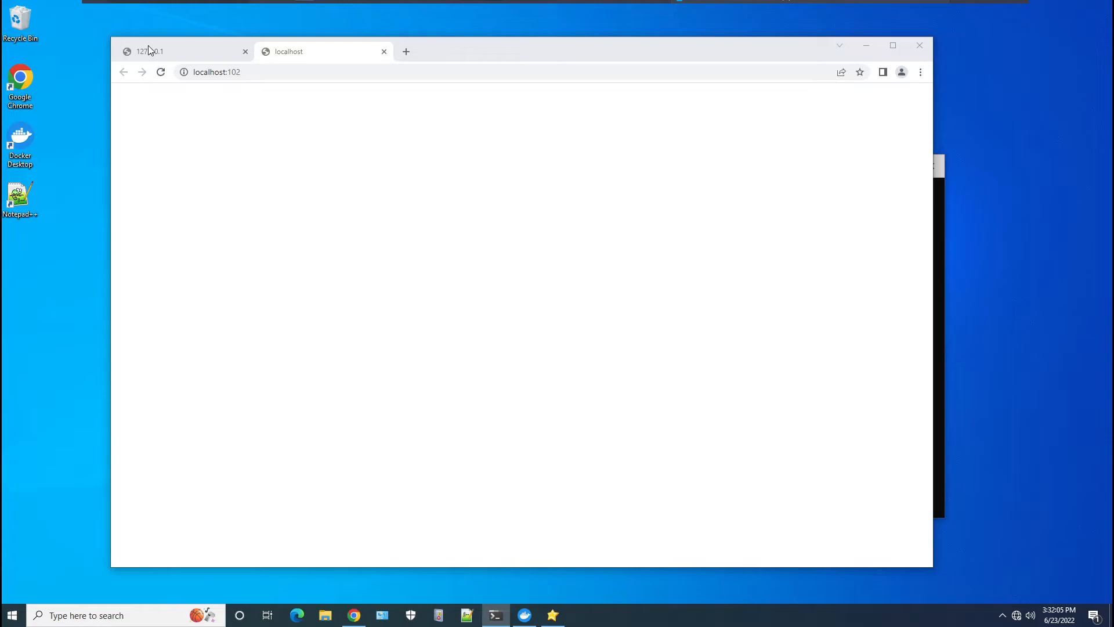
mouse_move(178, 56)
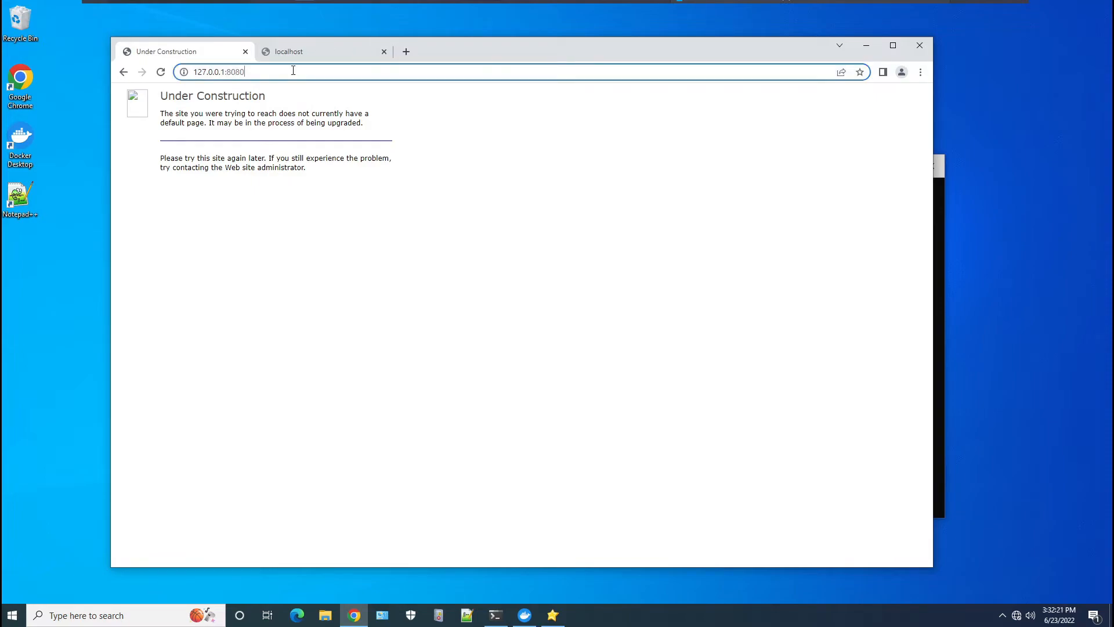
Step: Load the IIS site at 127.0.0.1:8080 in Chrome
type("/login.php")
key("Return")
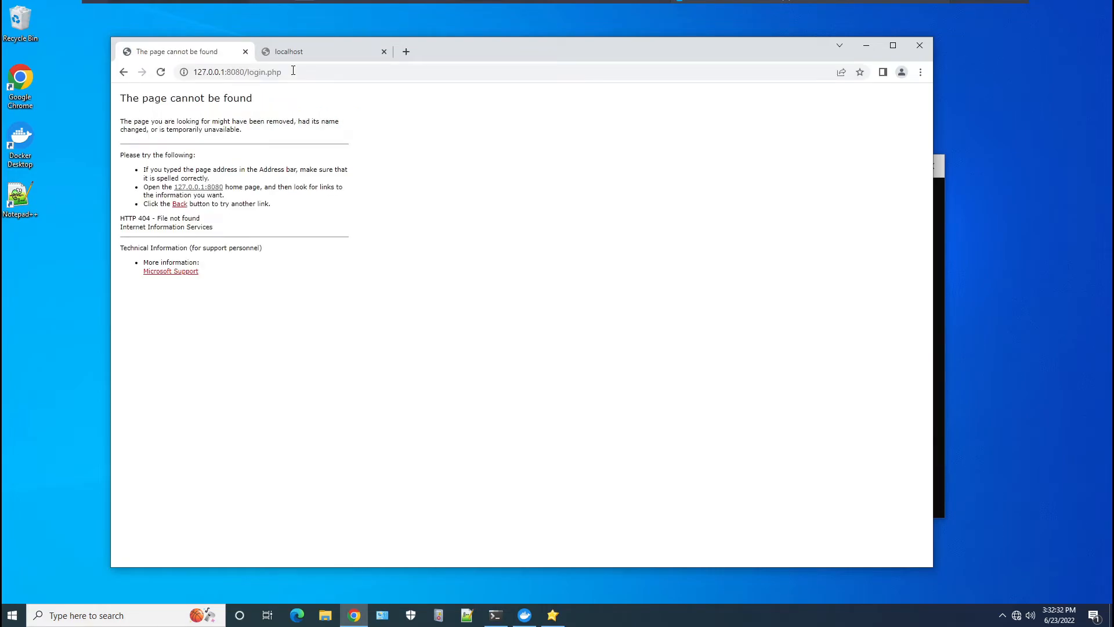
mouse_move(260, 70)
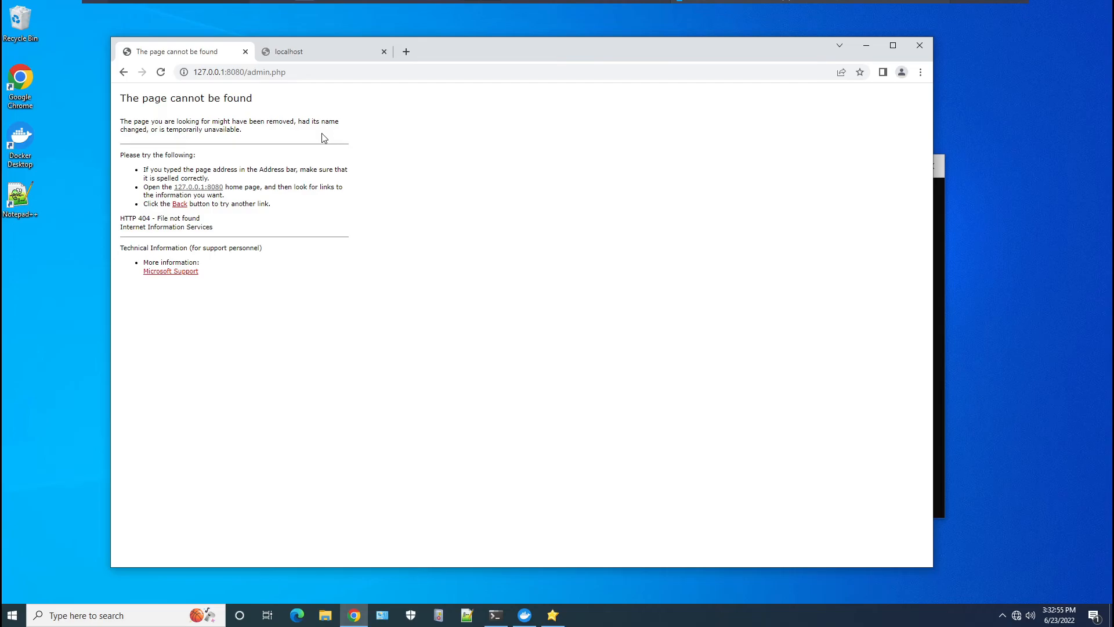
mouse_move(498, 580)
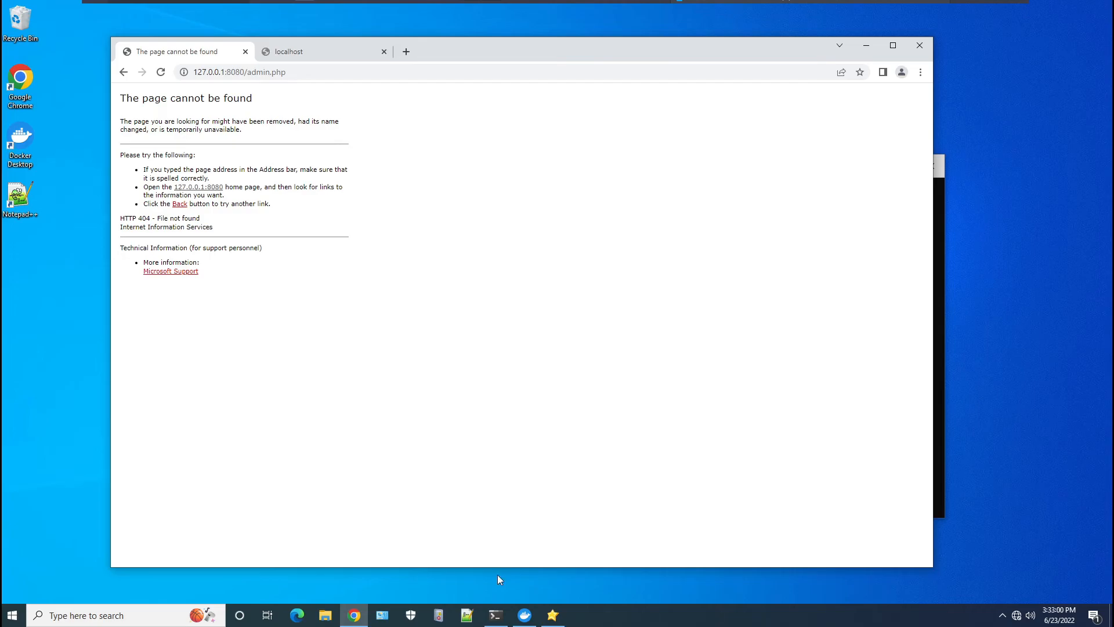
mouse_move(495, 615)
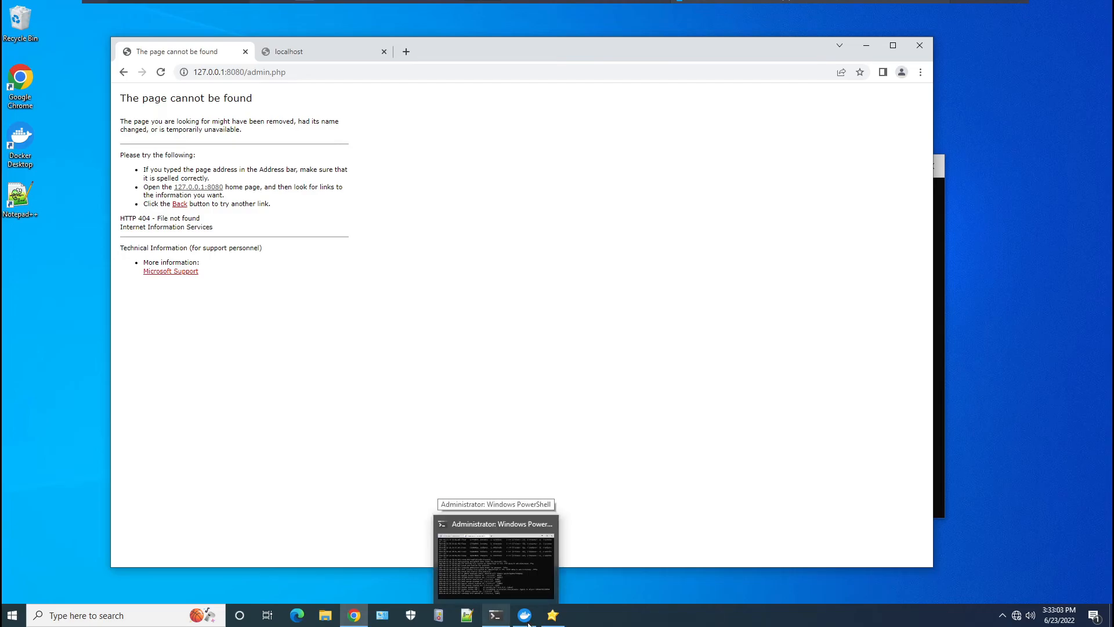
mouse_move(496, 615)
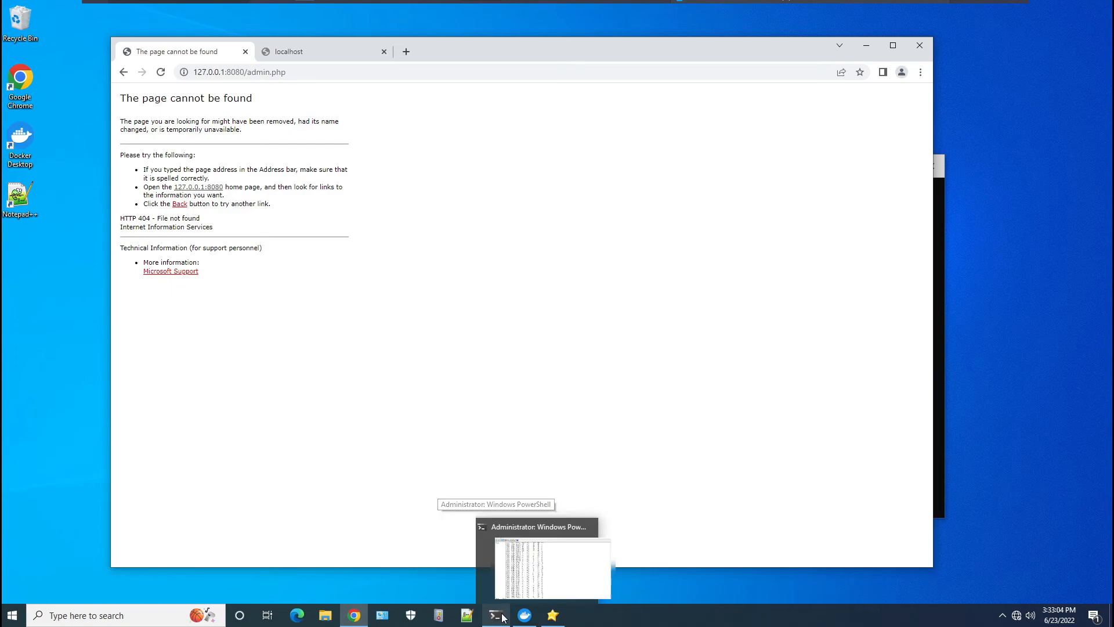